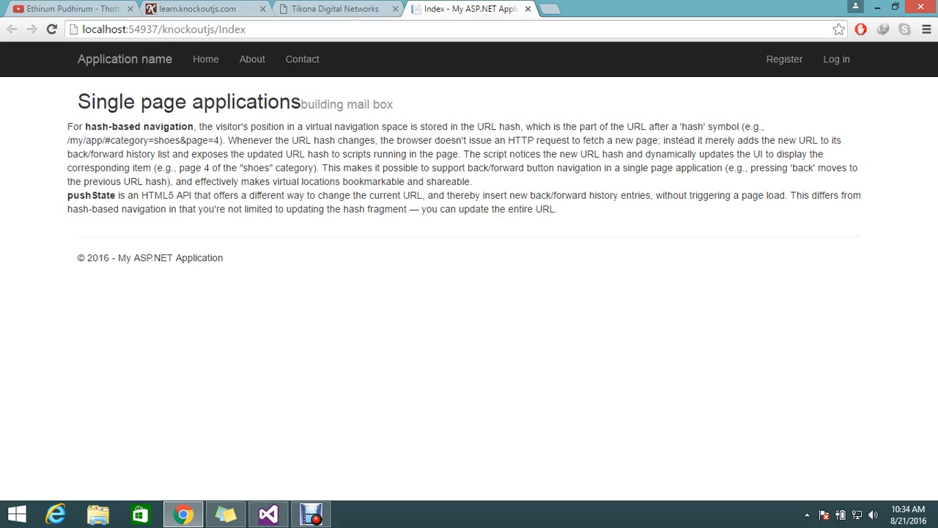
# - Append #inbox to the mailbox page URL in Chrome, then return to Visual Studio
pyautogui.doubleClick(187, 30)
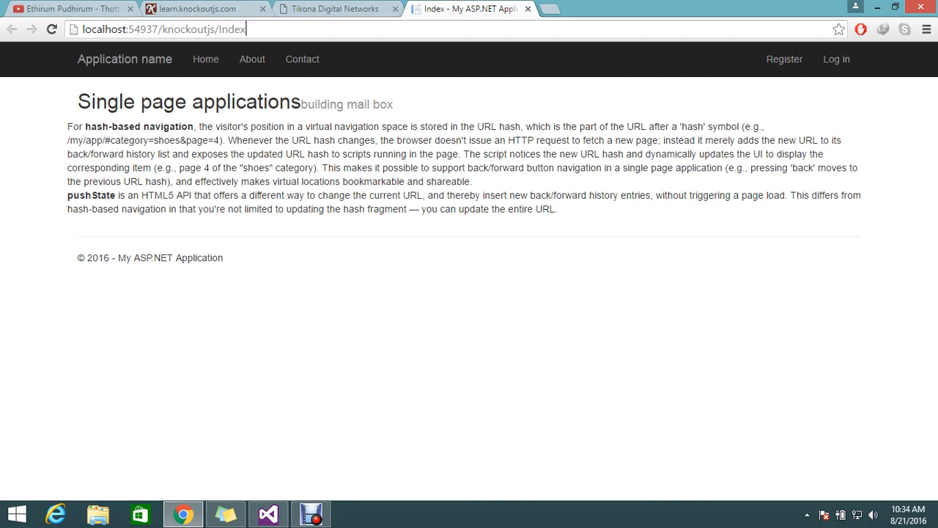
pyautogui.click(165, 29)
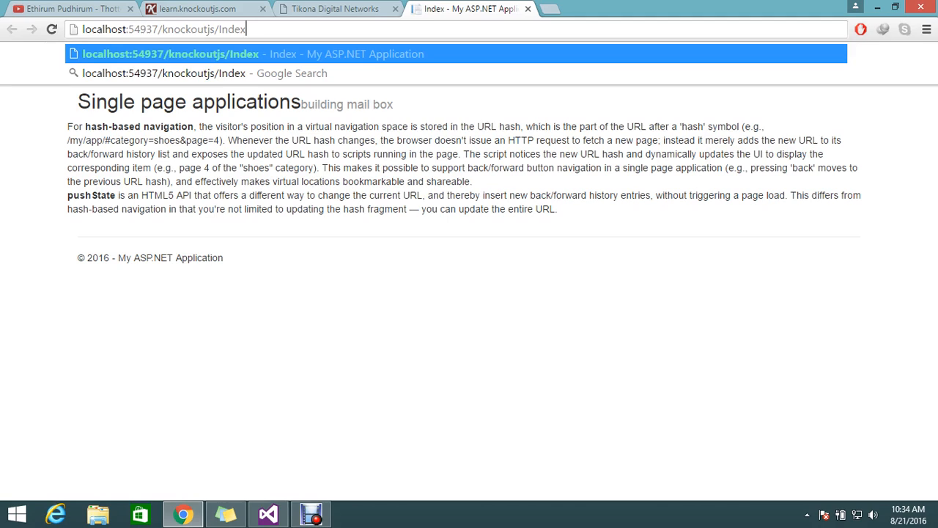
pyautogui.write('#')
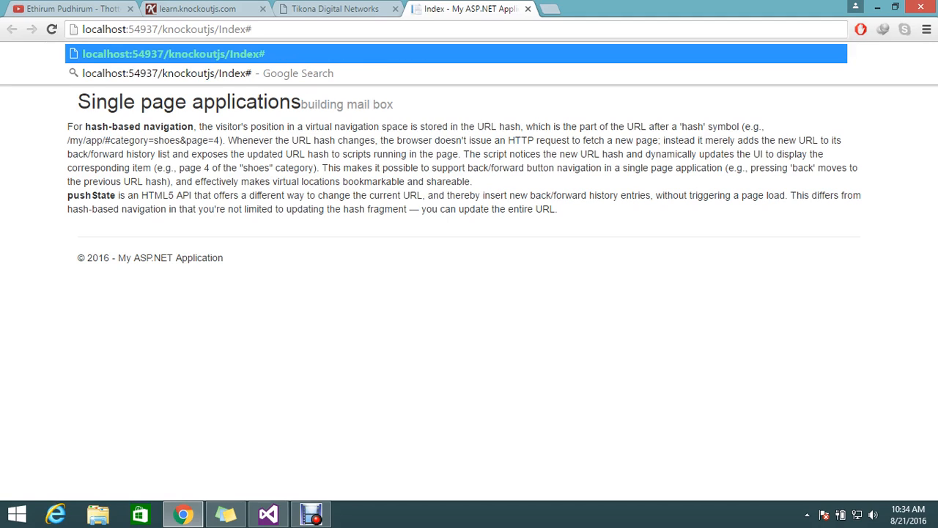
pyautogui.write('in')
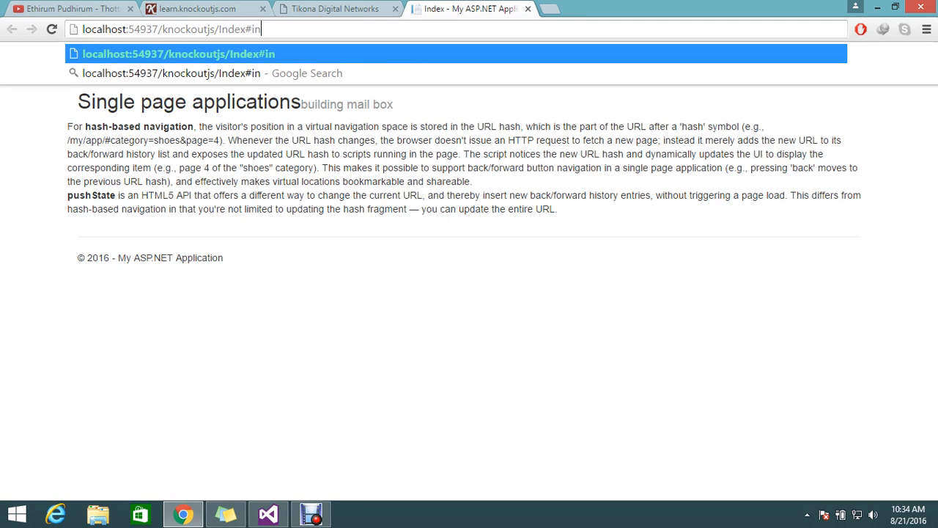
pyautogui.write('bo')
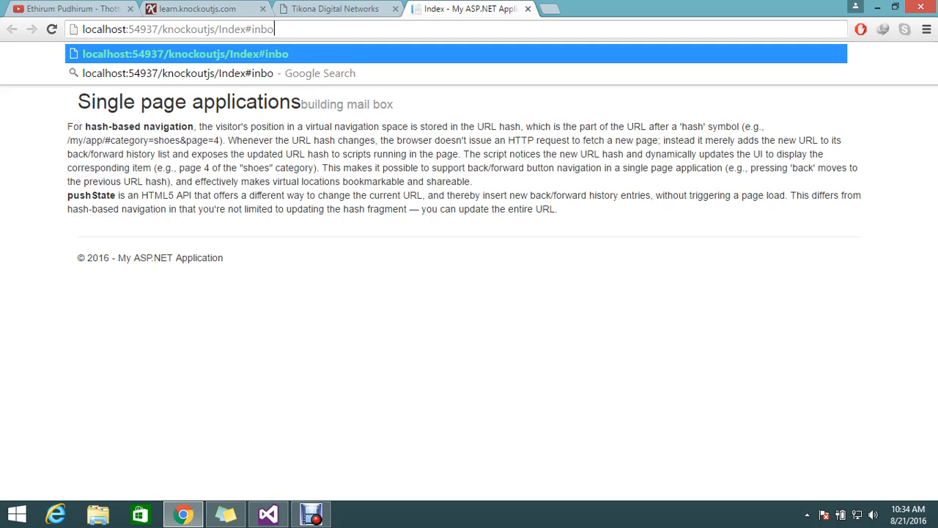
pyautogui.write('x')
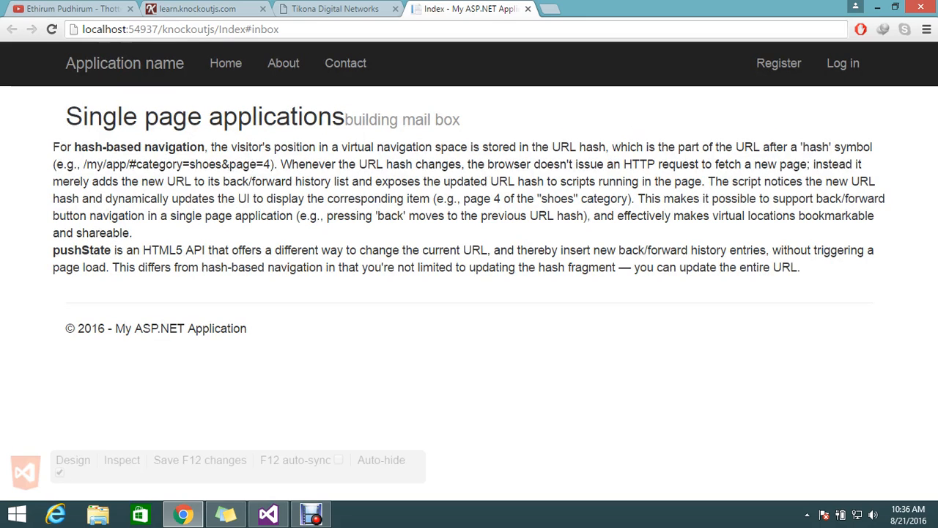
pyautogui.click(268, 513)
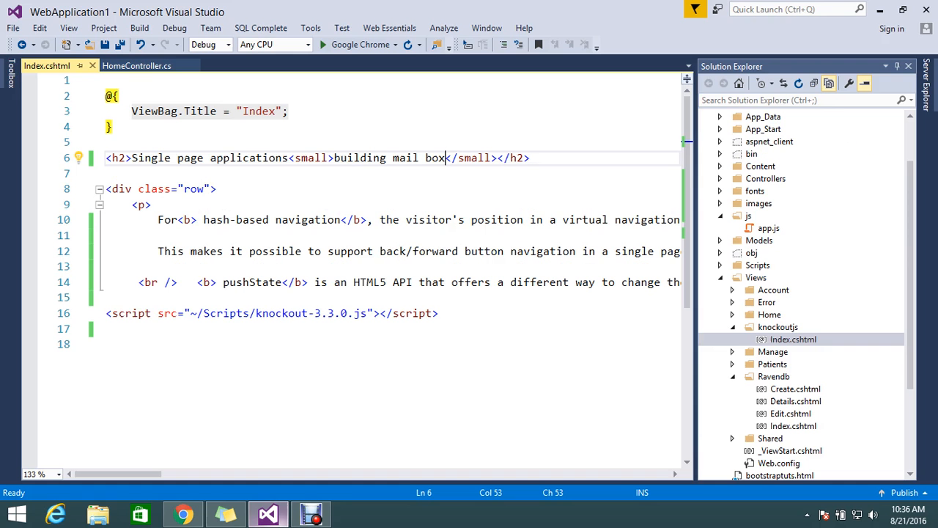
# - Below the Knockout script tag, add a text/javascript script block holding an empty function mailbox()
pyautogui.click(292, 313)
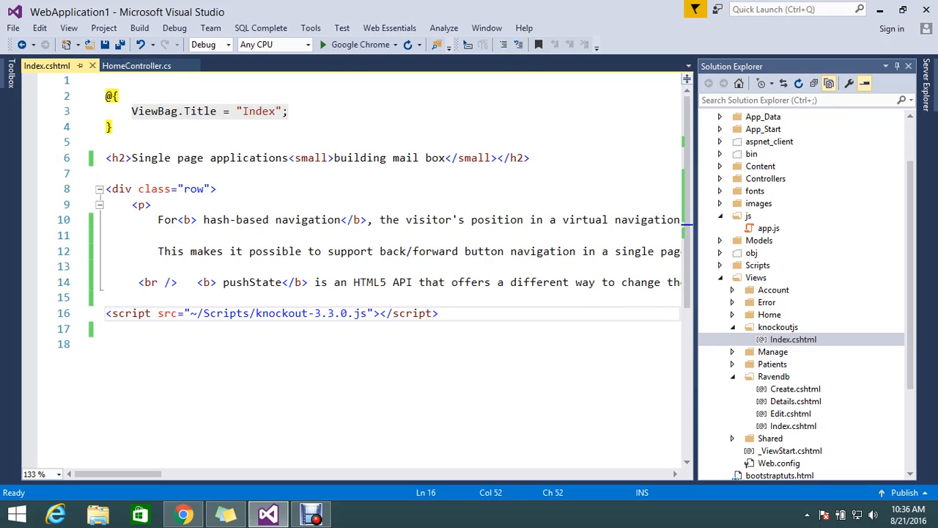
pyautogui.write('<scrip')
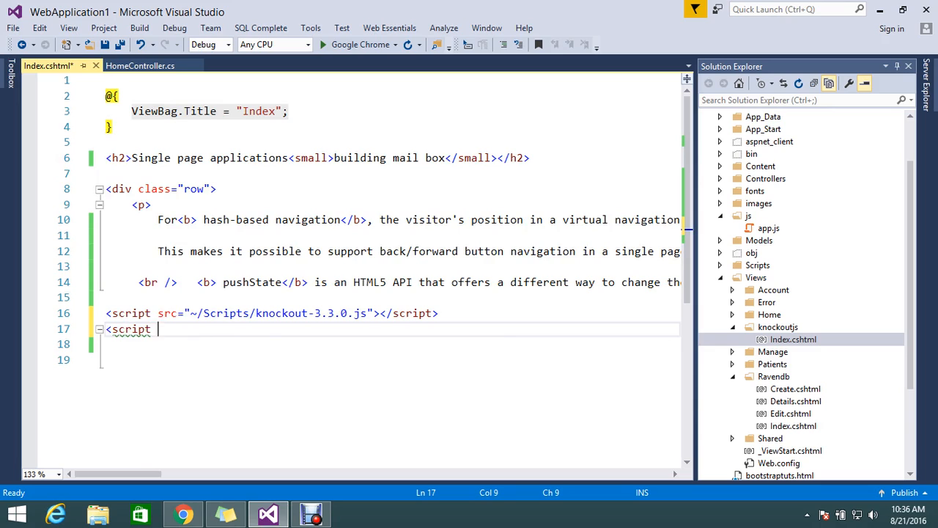
pyautogui.write('type="')
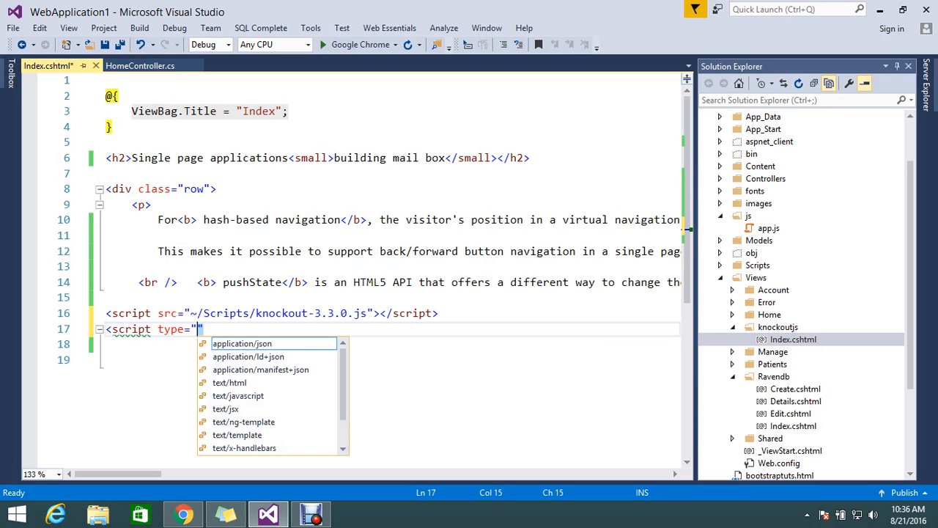
pyautogui.write('text/javascript">')
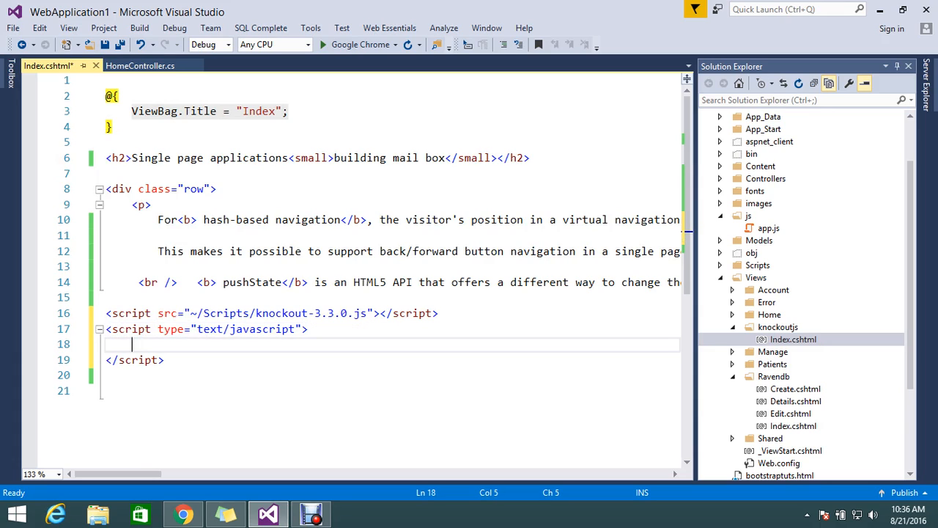
pyautogui.write('funct')
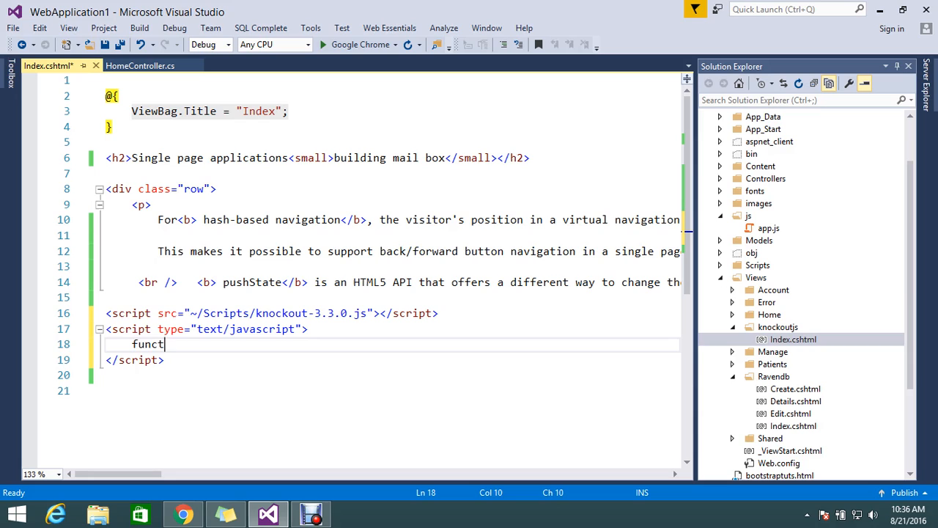
pyautogui.write('ion m')
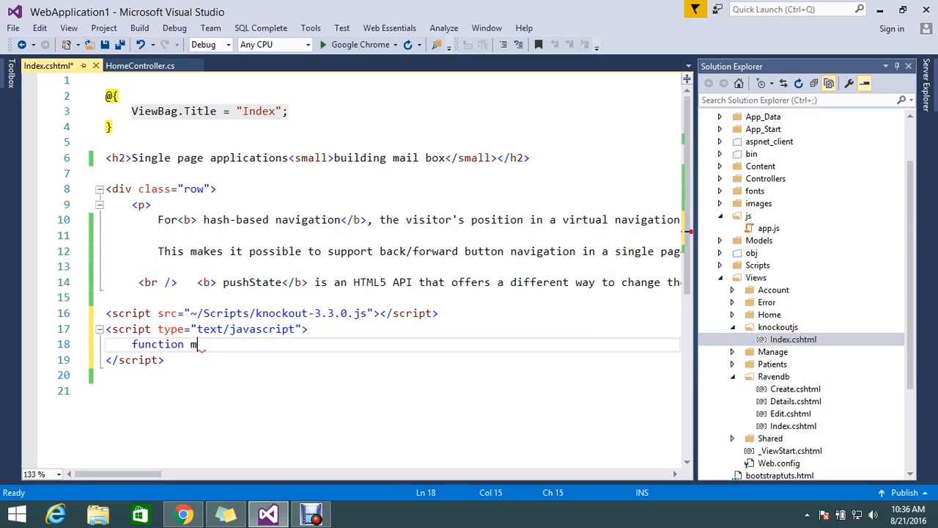
pyautogui.write('ailb')
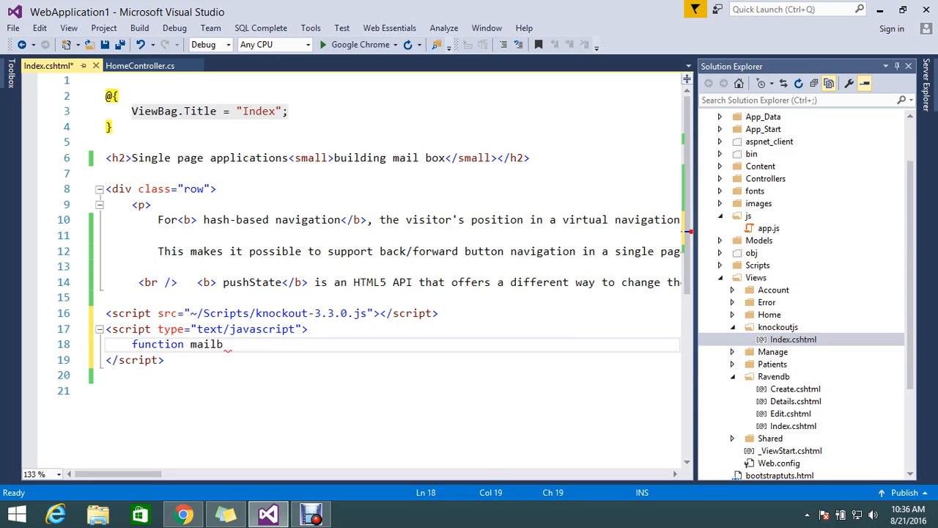
pyautogui.write('ox(')
pyautogui.write('{')
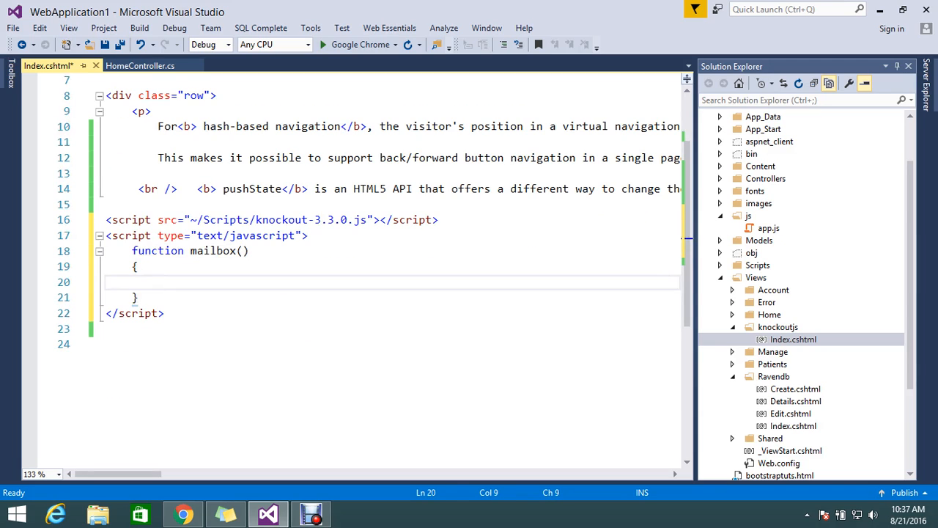
# - Type ko.applyBindings(mailbox); after the mailbox function's closing brace
pyautogui.write('k')
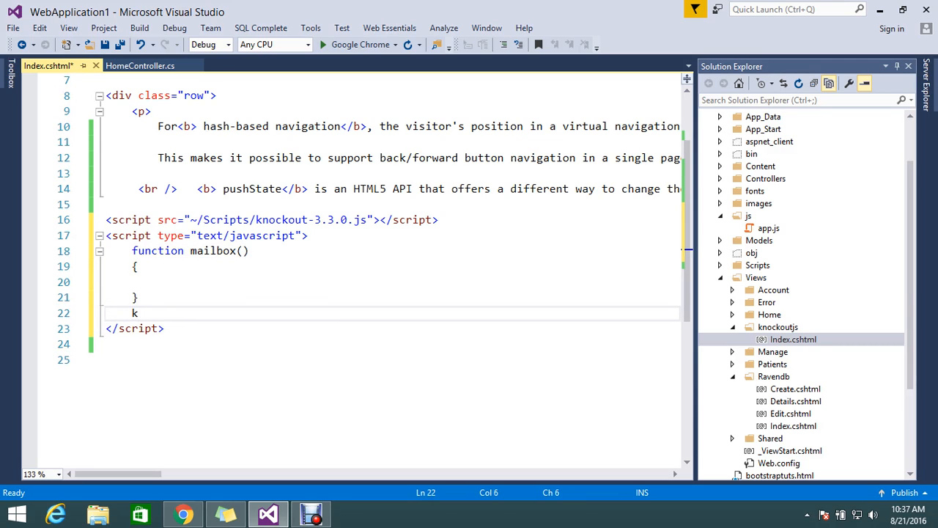
pyautogui.write('o.applyBindings(')
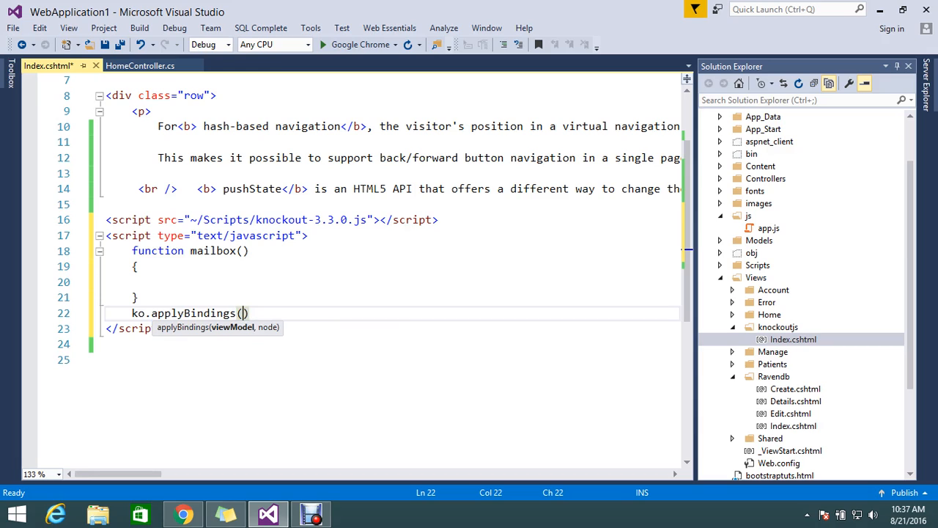
pyautogui.write('mailbox')
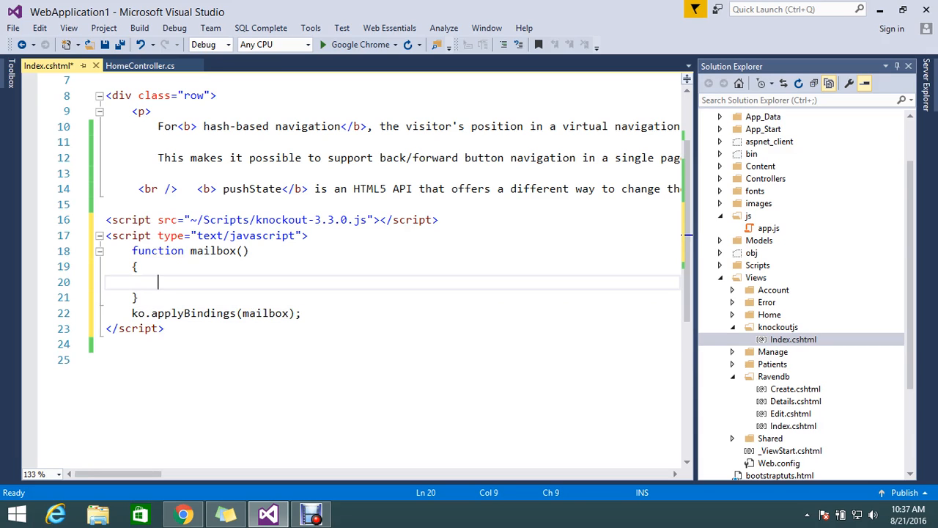
# - Add var self = this at the top of mailbox()
pyautogui.write('v')
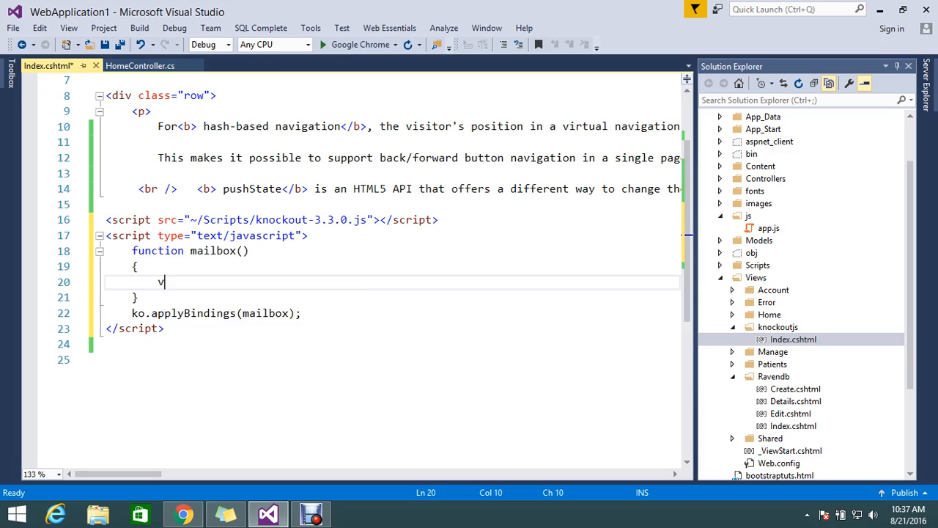
pyautogui.write('ar')
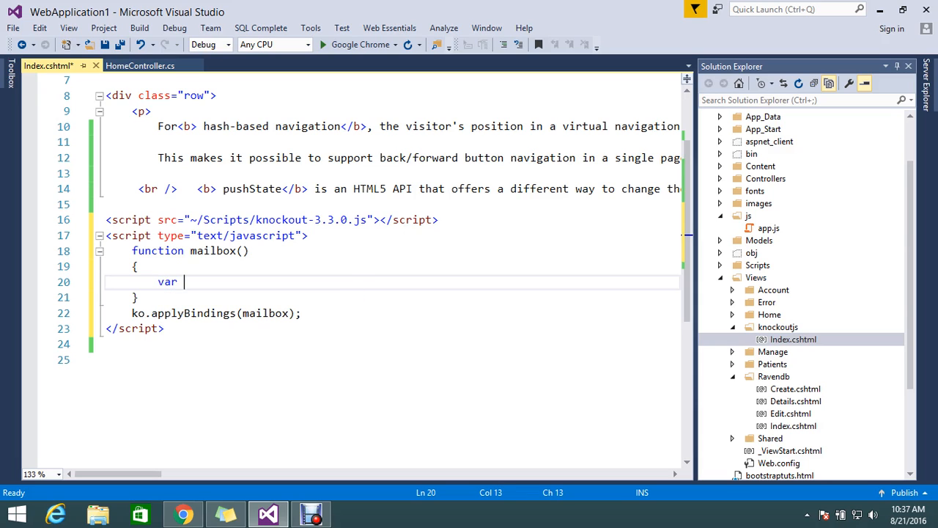
pyautogui.write('sel')
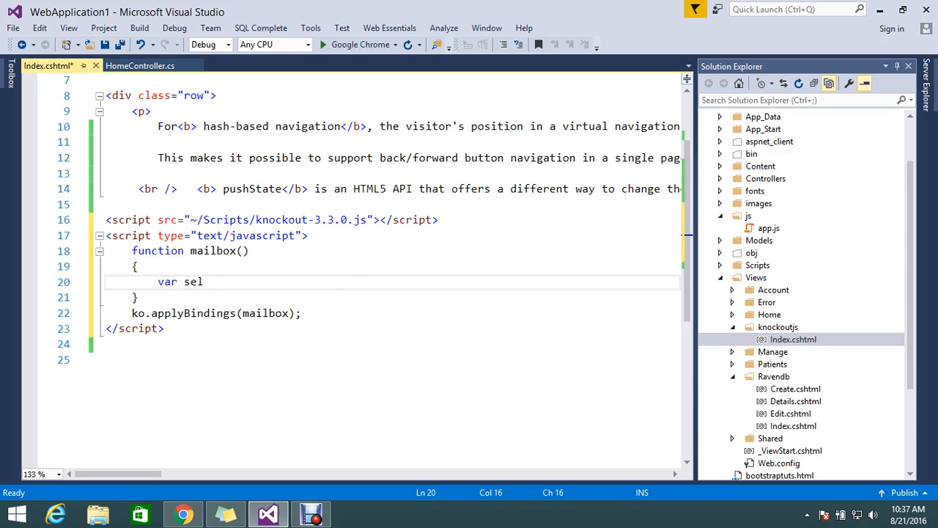
pyautogui.write('f=th')
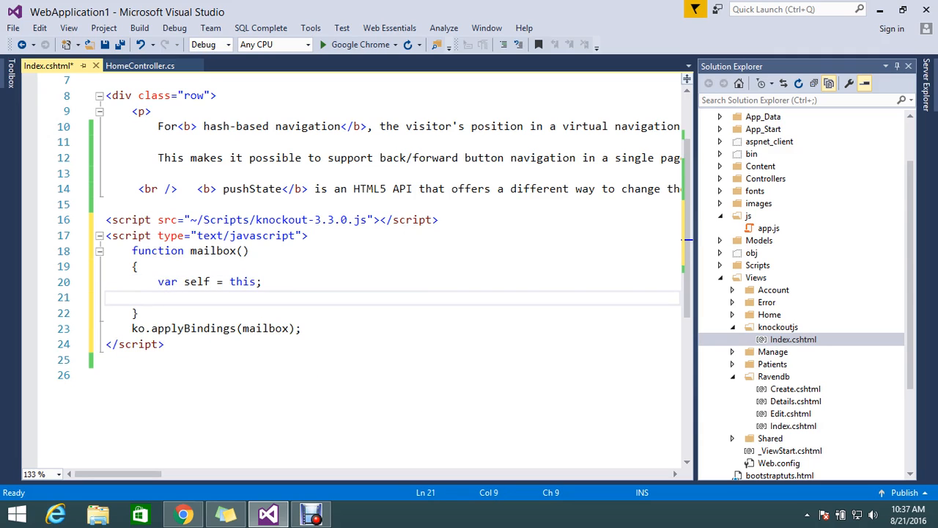
pyautogui.write('self')
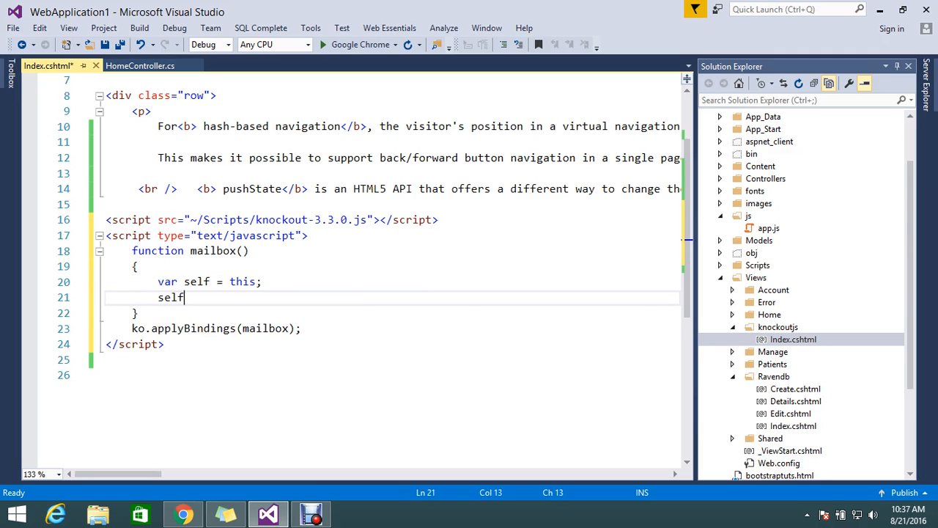
pyautogui.write('.')
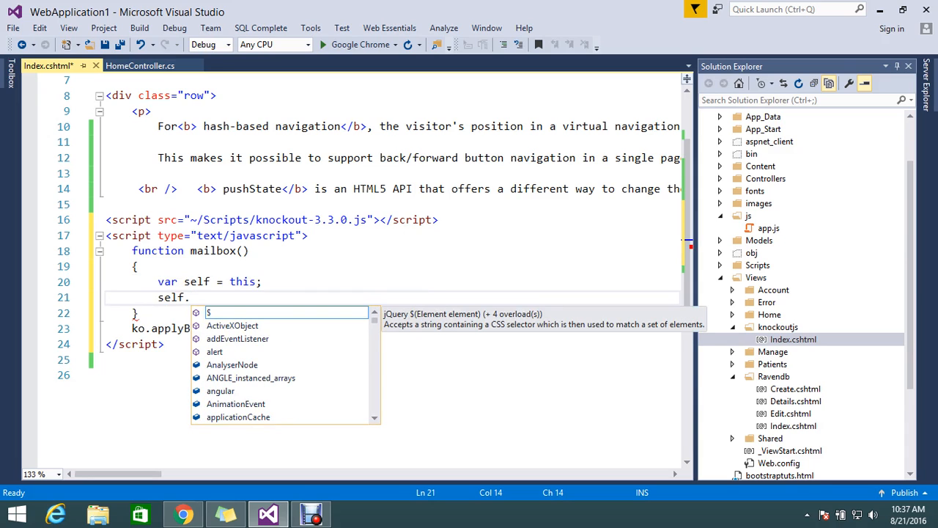
# - Start self.menus as an array holding 'Inbox' and 'Sent Items'
pyautogui.write('folders')
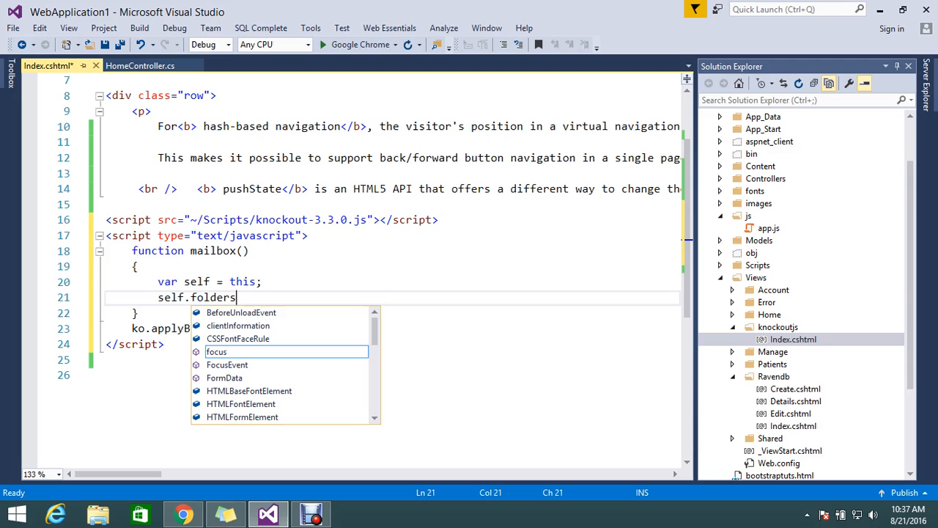
pyautogui.press('BackSpace')
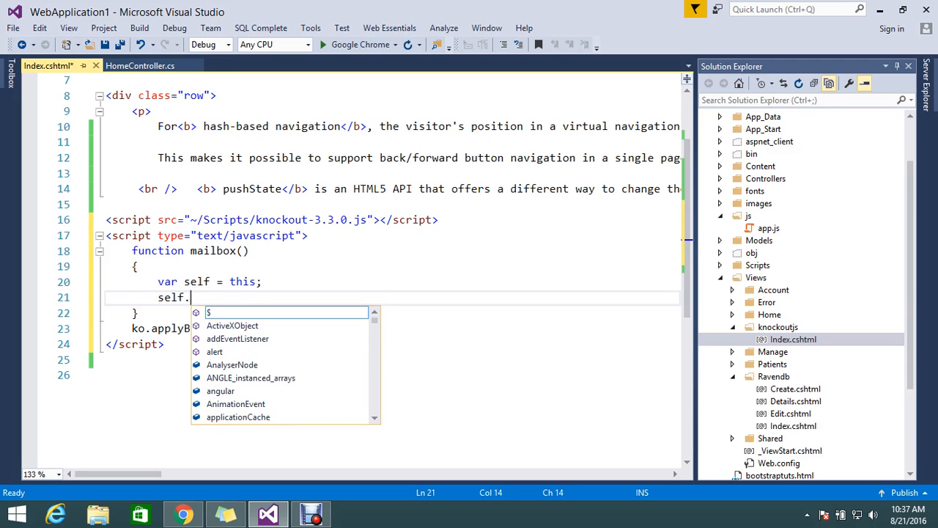
pyautogui.write('menus')
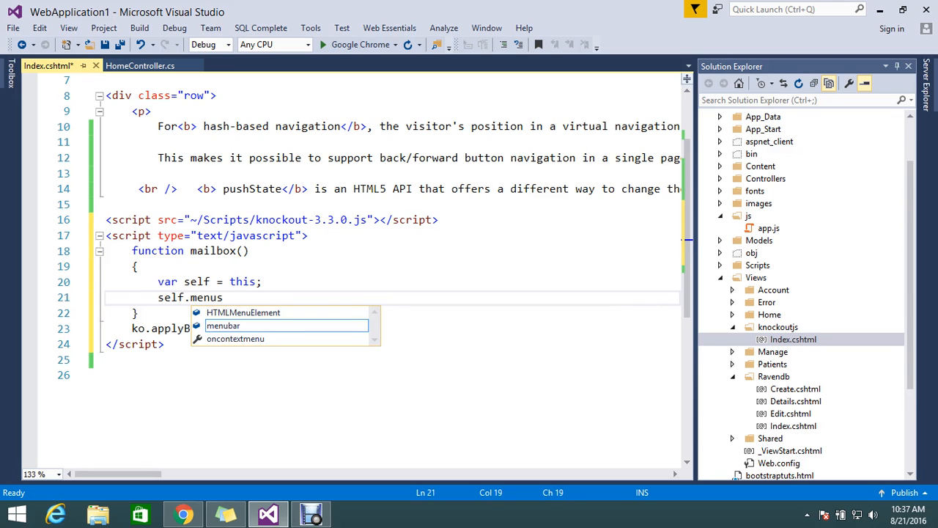
pyautogui.write('=[]')
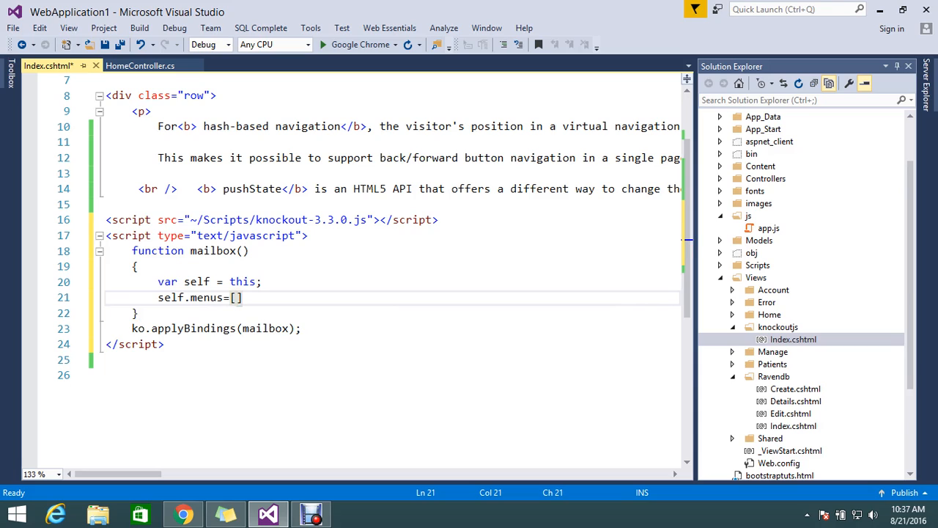
pyautogui.write("'")
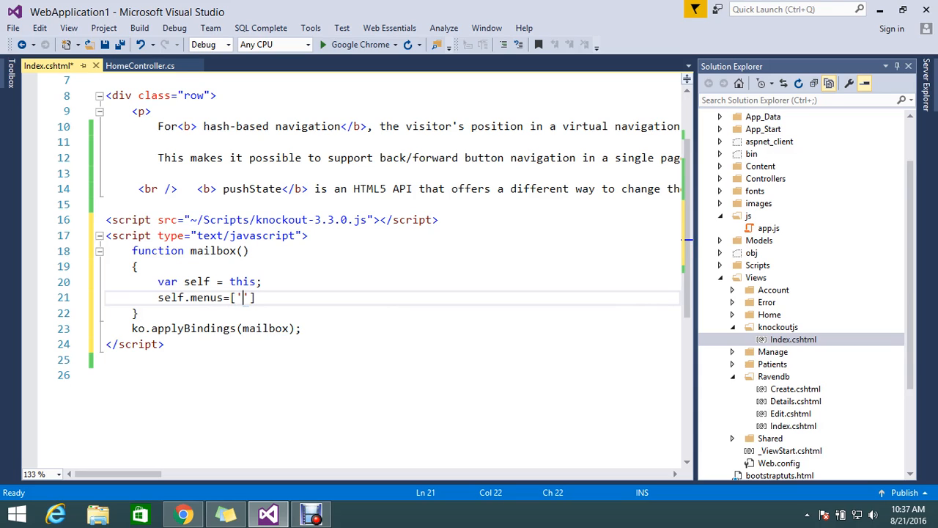
pyautogui.write('Inbo')
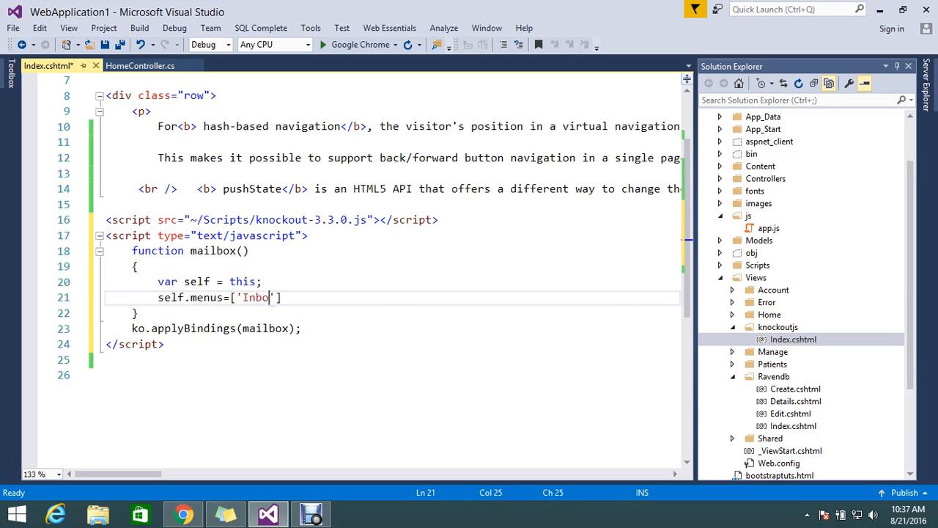
pyautogui.write("',")
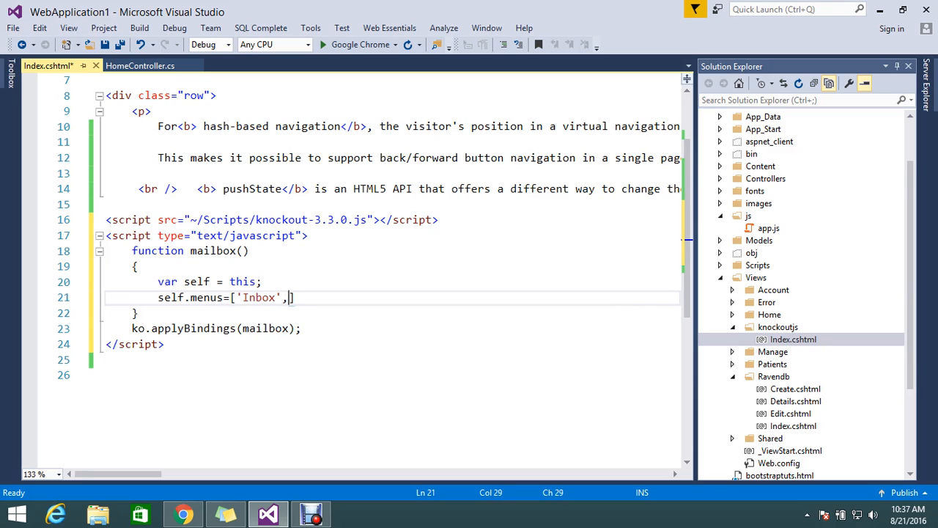
pyautogui.write("''")
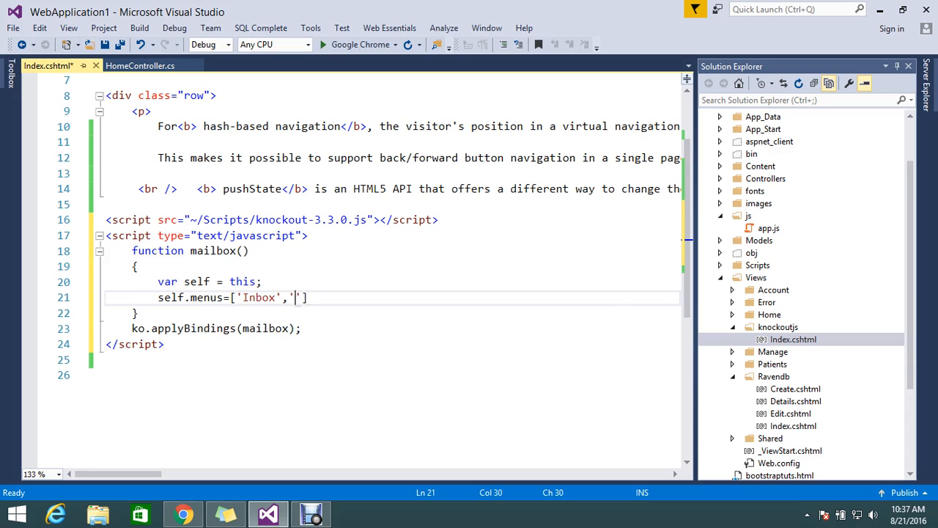
pyautogui.write('Sent I')
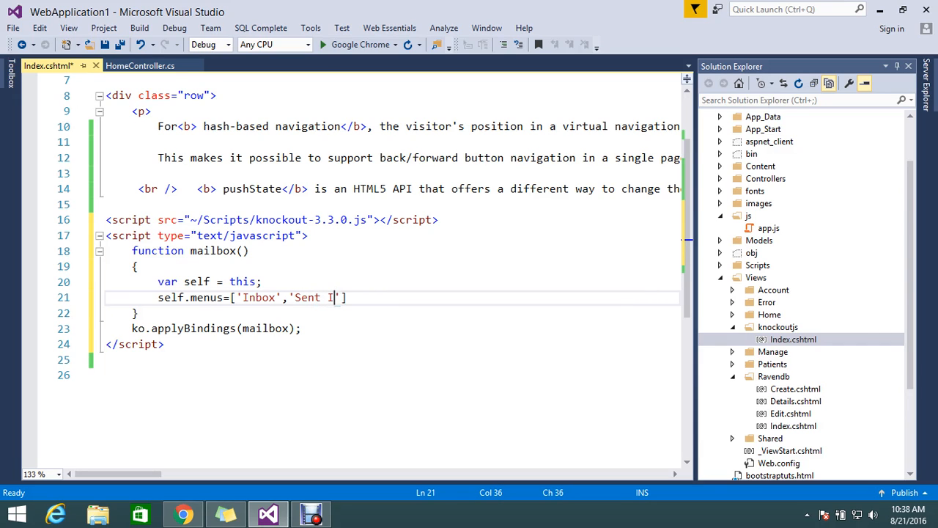
pyautogui.write('tems')
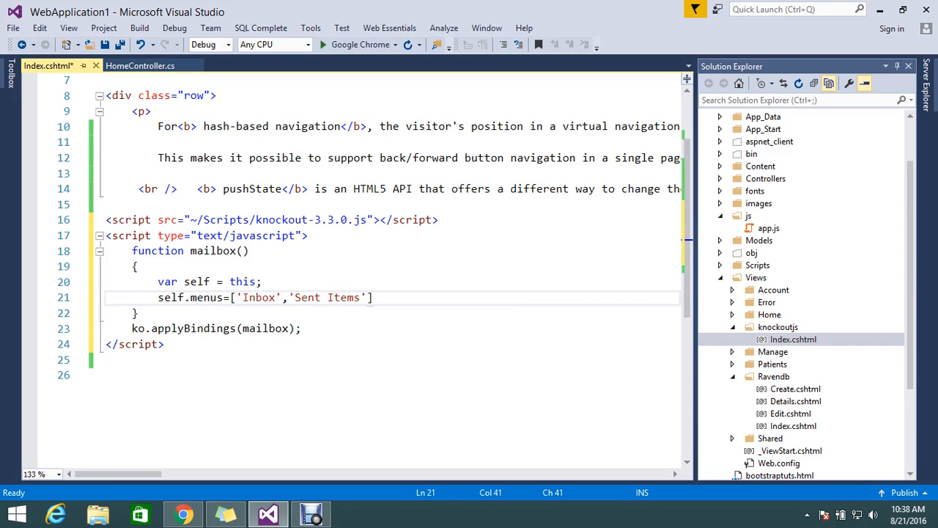
# - Finish the menus array with 'Draft' and 'Trash' and save Index.cshtml
pyautogui.write(',')
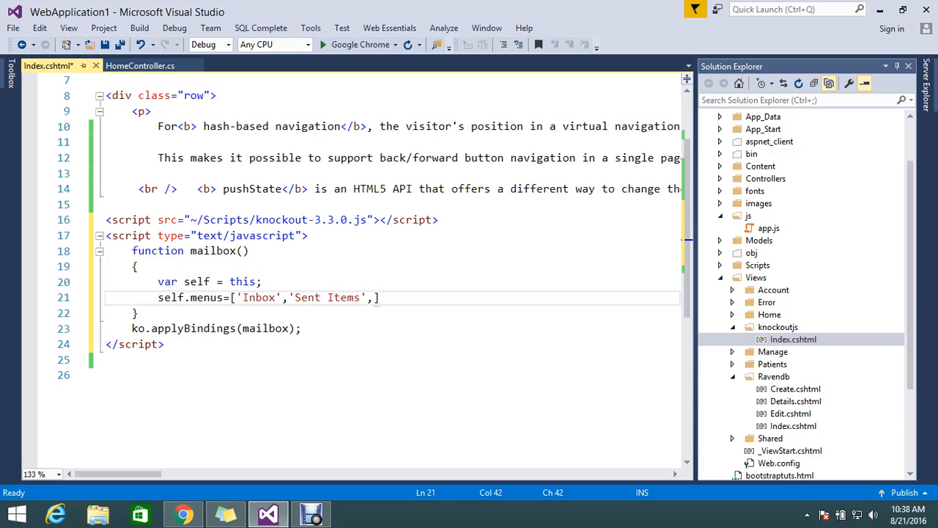
pyautogui.write("'")
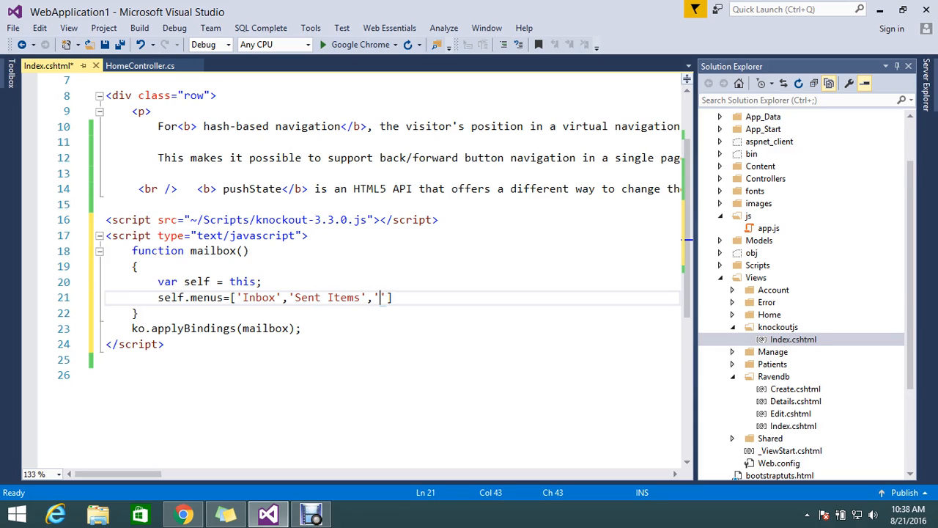
pyautogui.write('Dr')
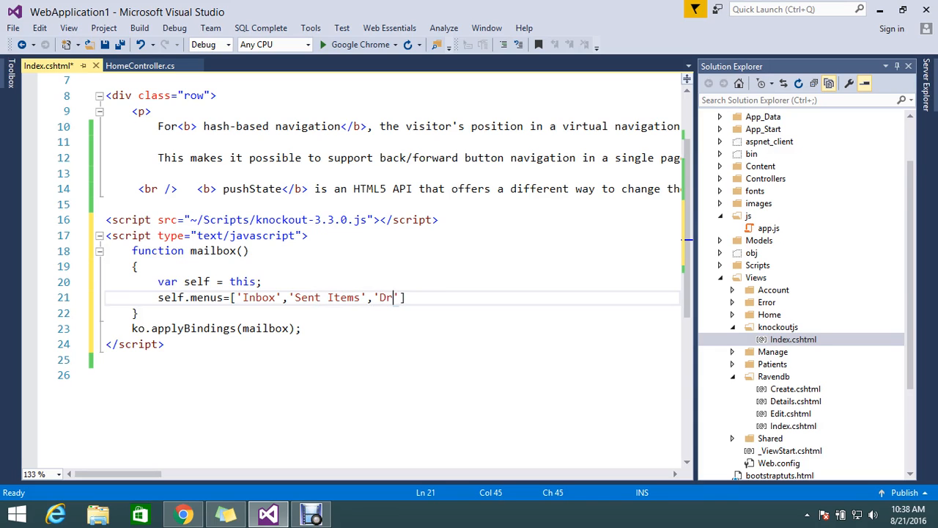
pyautogui.write('aft')
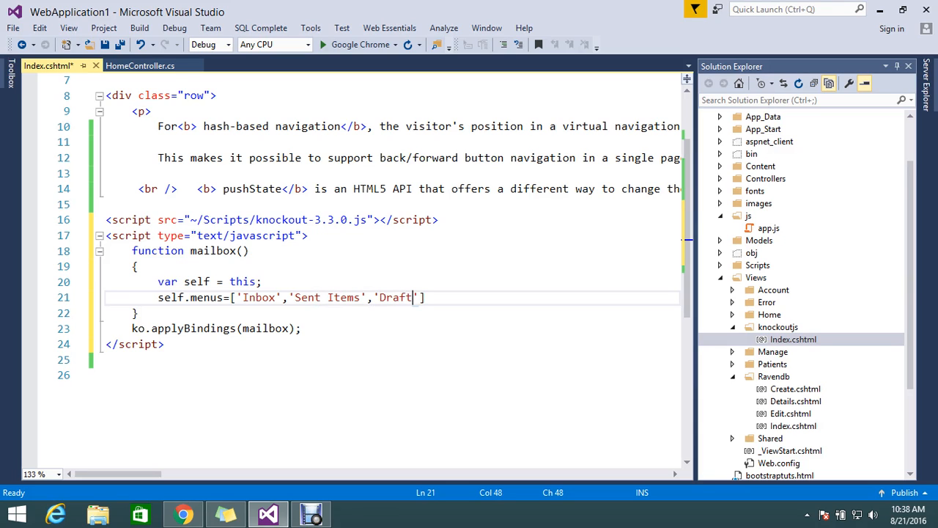
pyautogui.write(',')
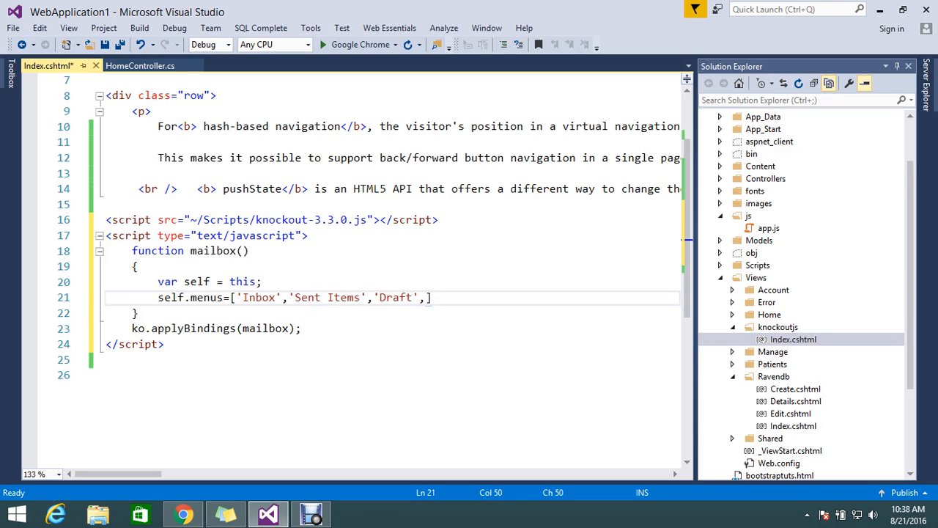
pyautogui.write("''")
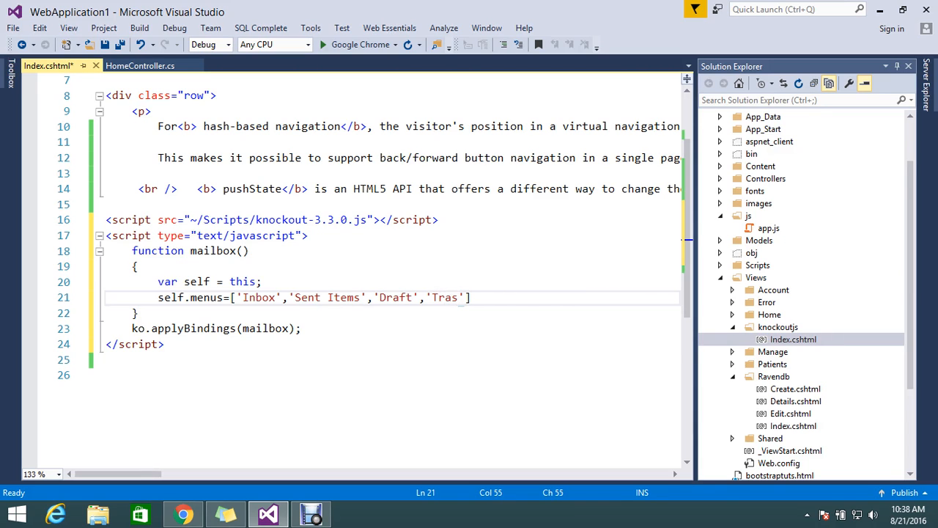
pyautogui.write('h')
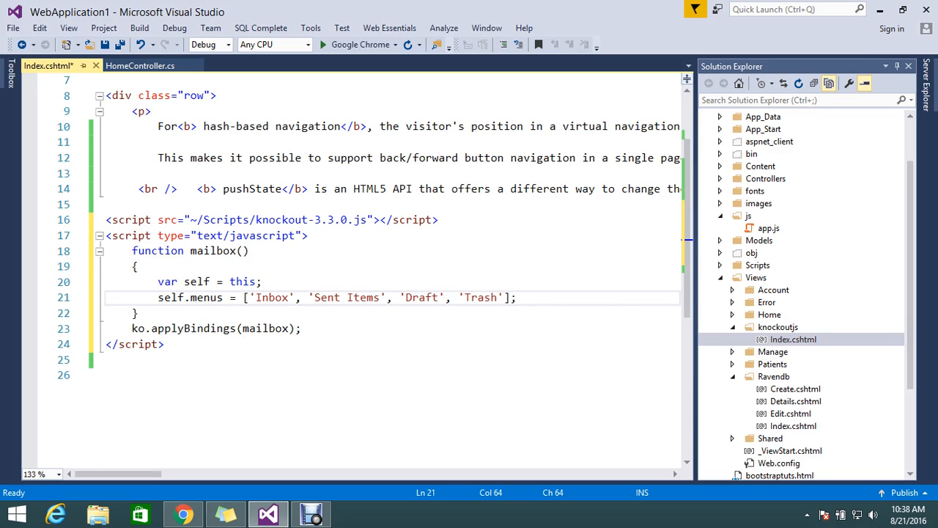
pyautogui.press('ctrl+s')
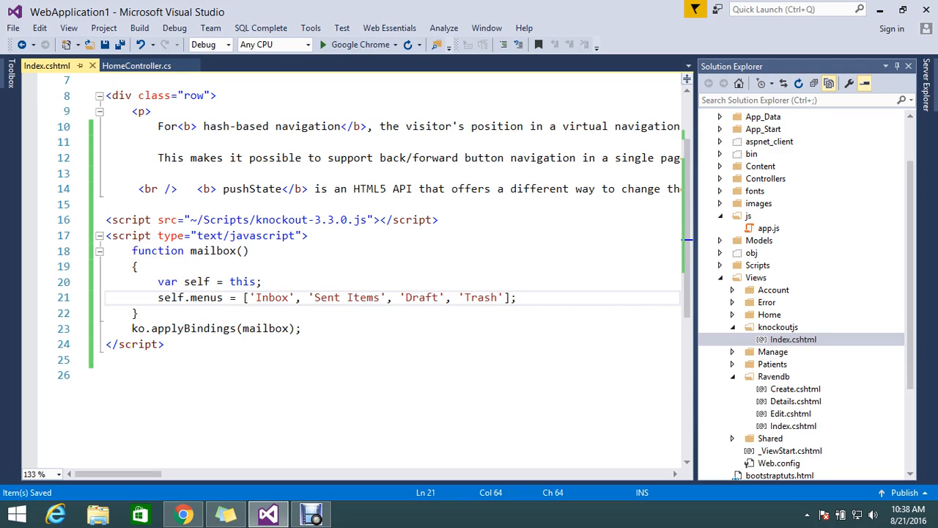
pyautogui.scroll(3)
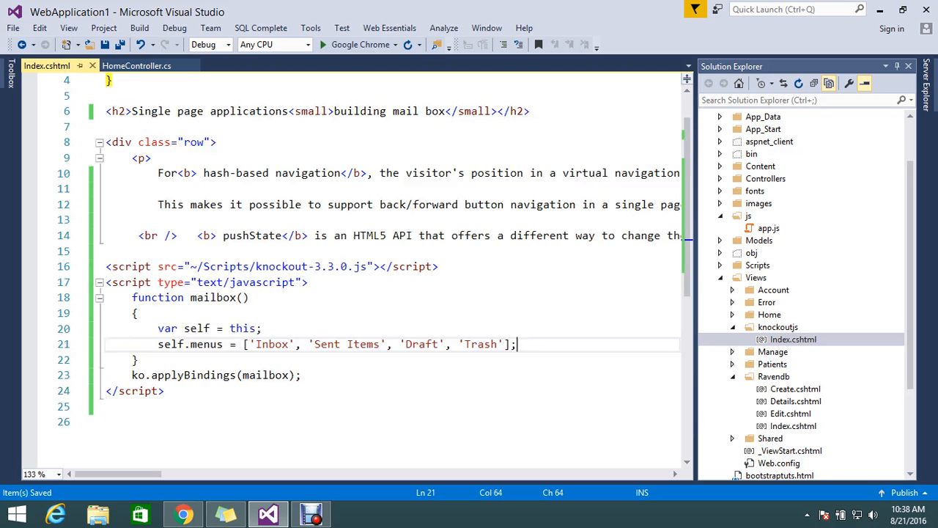
# - Above the script block, add a ul element bound with data-bind foreach:menus
pyautogui.click(106, 251)
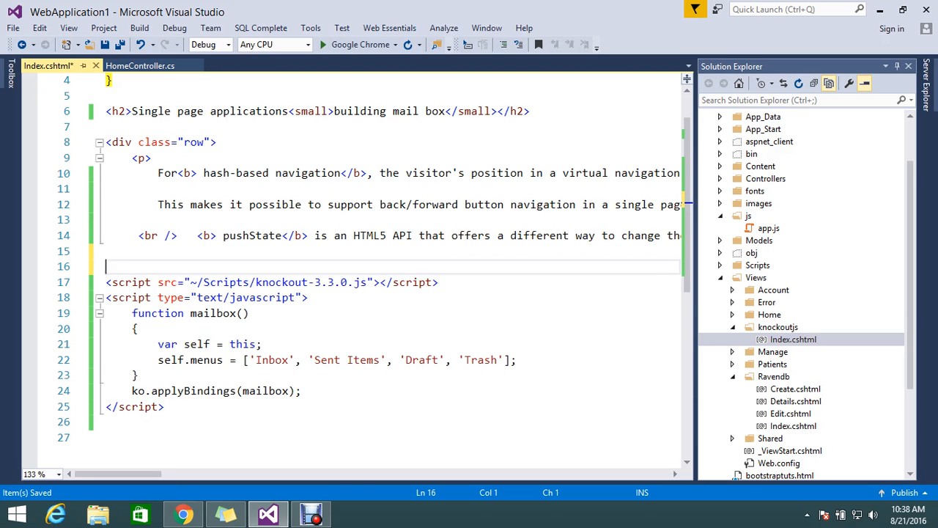
pyautogui.write('<')
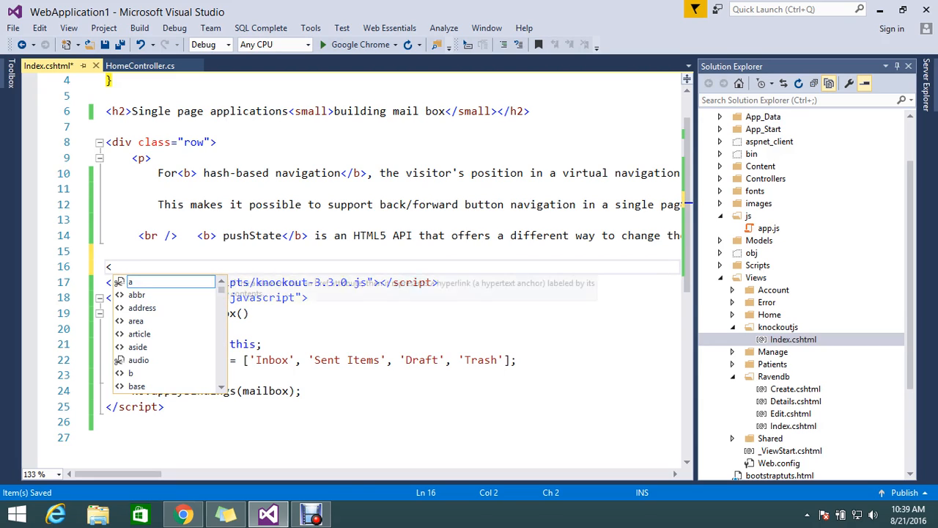
pyautogui.write('ul>')
pyautogui.write('<li></li>')
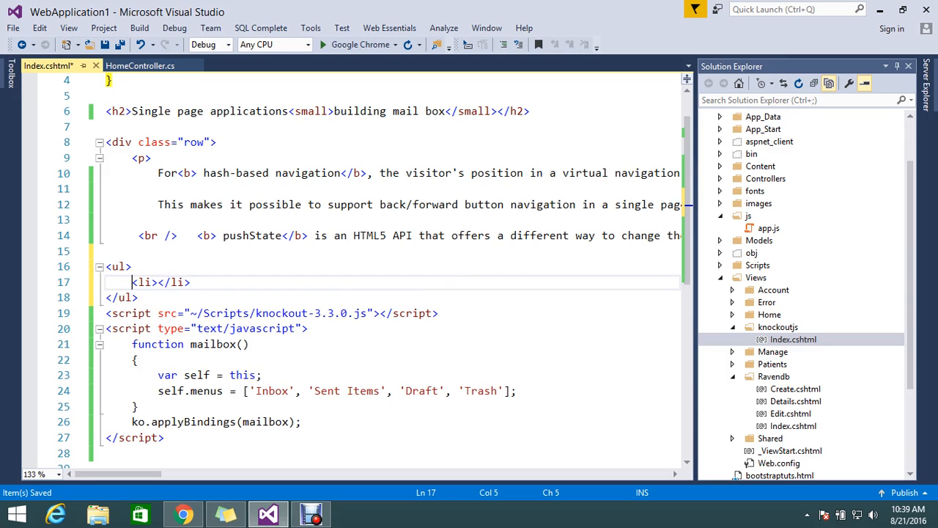
pyautogui.click(126, 266)
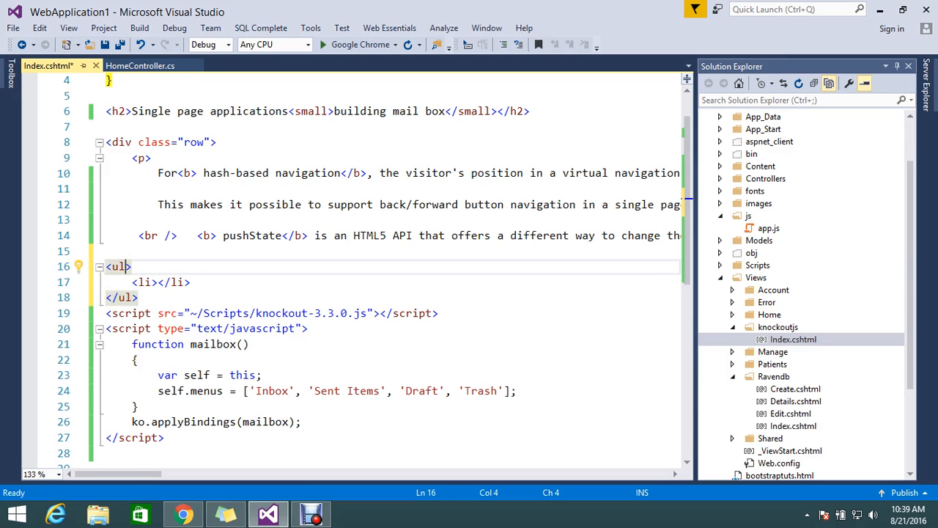
pyautogui.write('da')
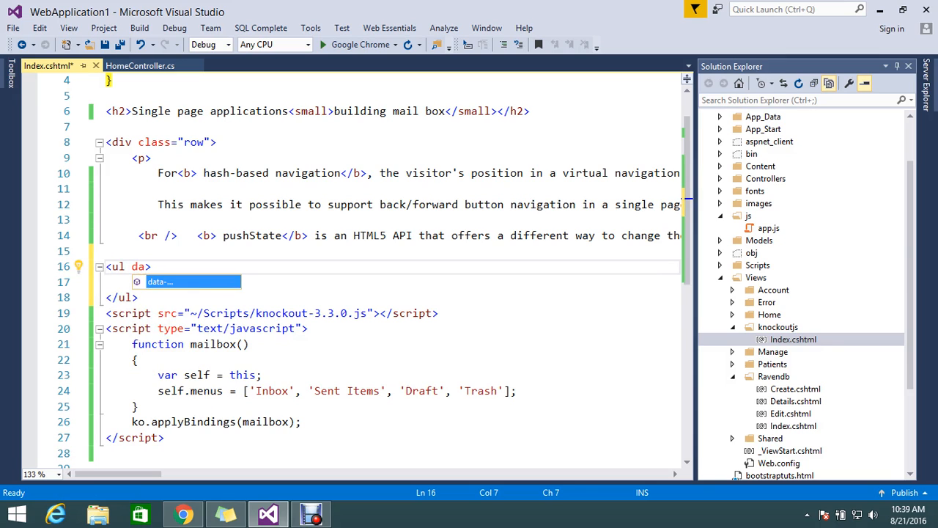
pyautogui.write('-bind="')
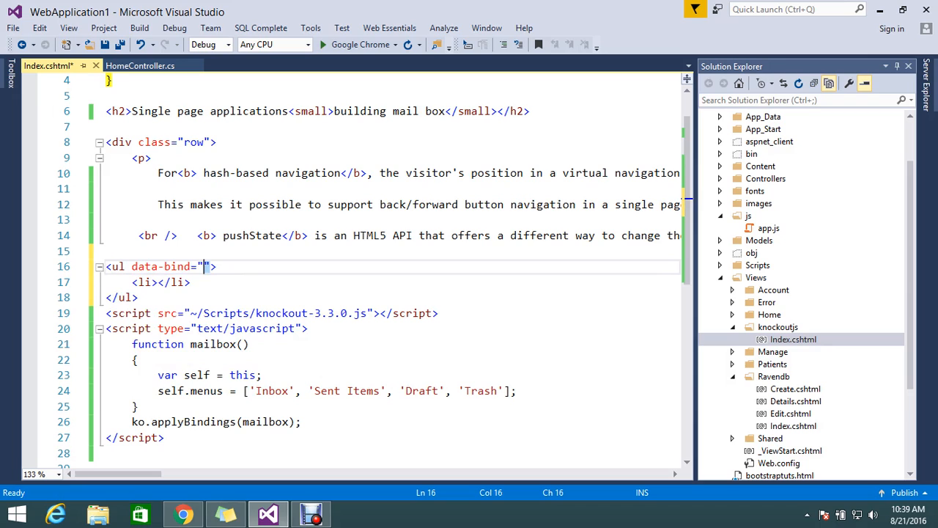
pyautogui.write('fo')
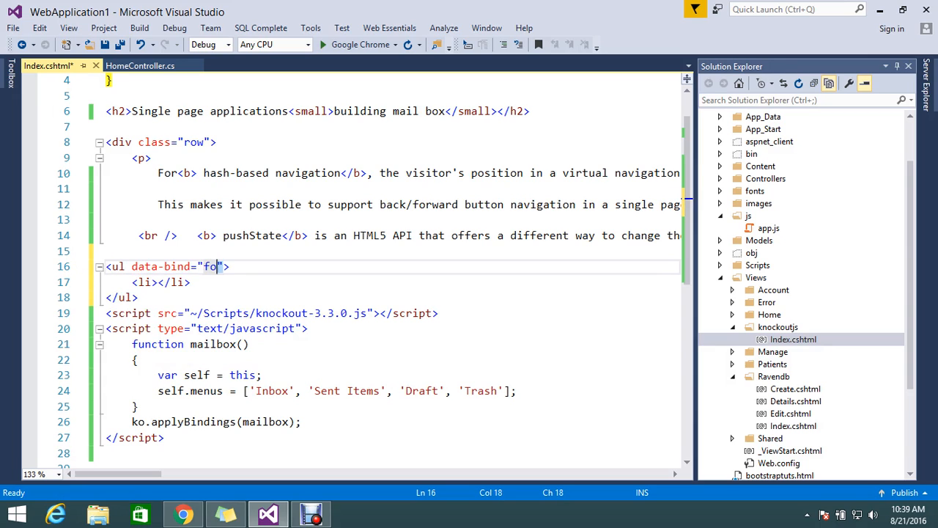
pyautogui.write('reac')
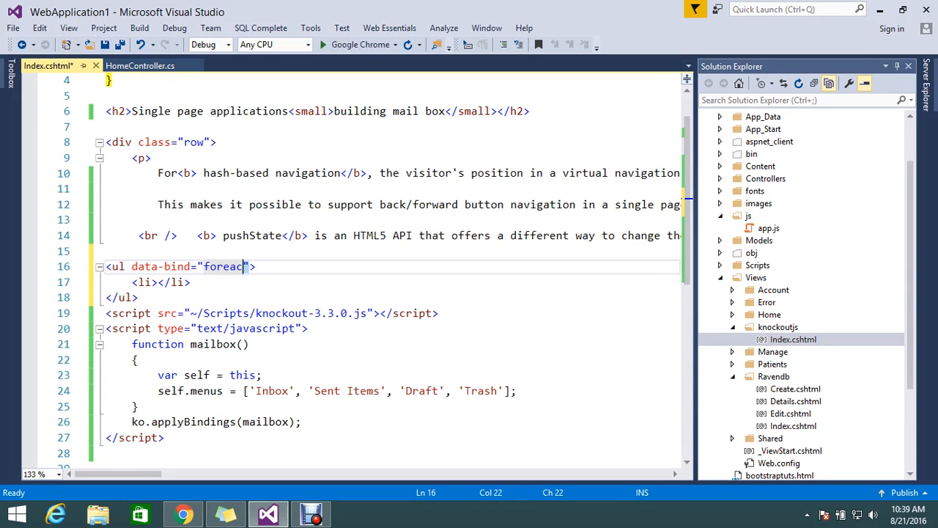
pyautogui.write(':')
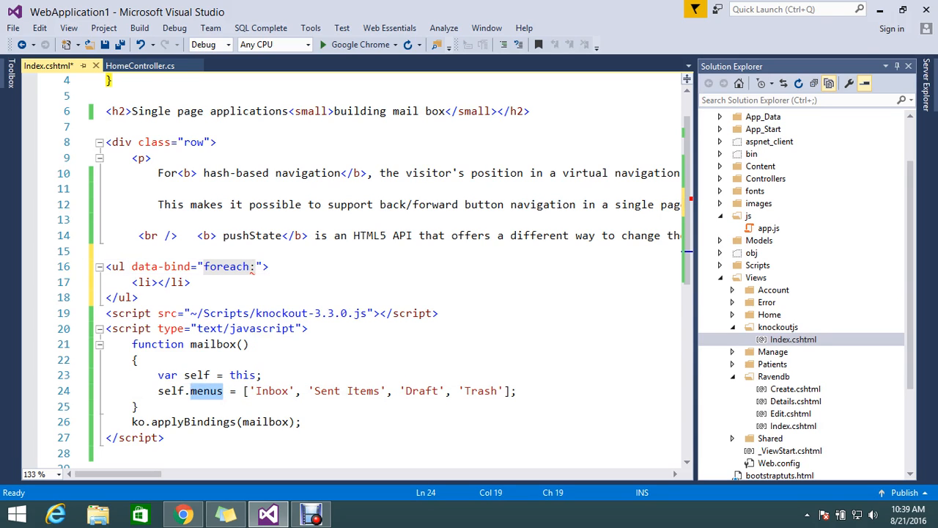
pyautogui.write('menus')
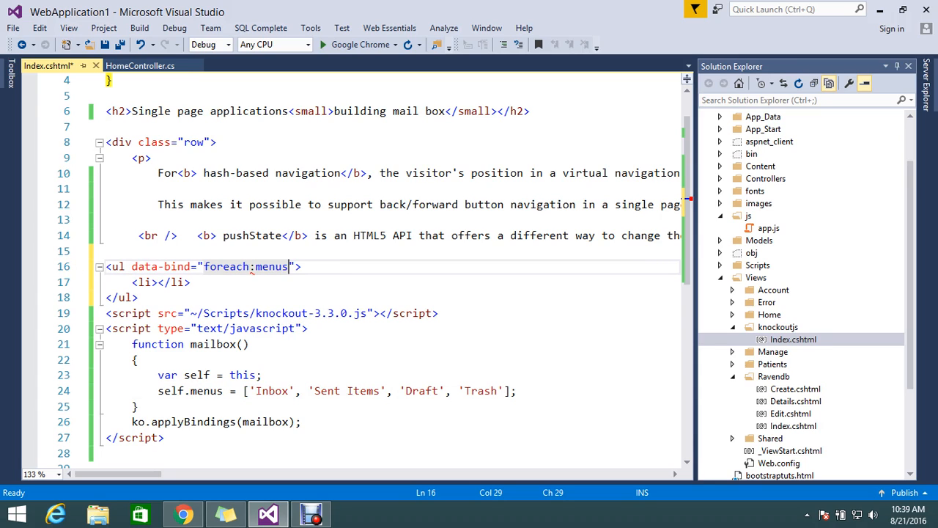
# - Give the li tag a data-bind of text:$data
pyautogui.press('ctrl+s')
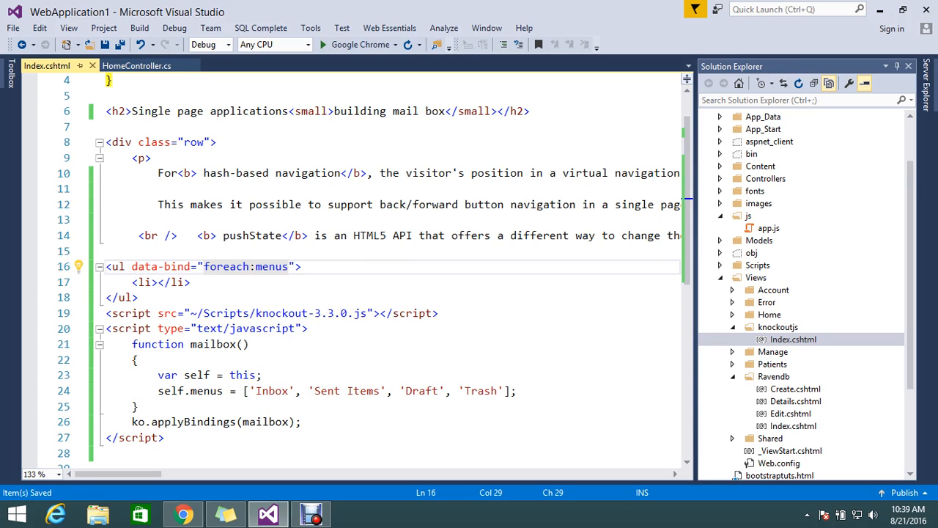
pyautogui.write('" "')
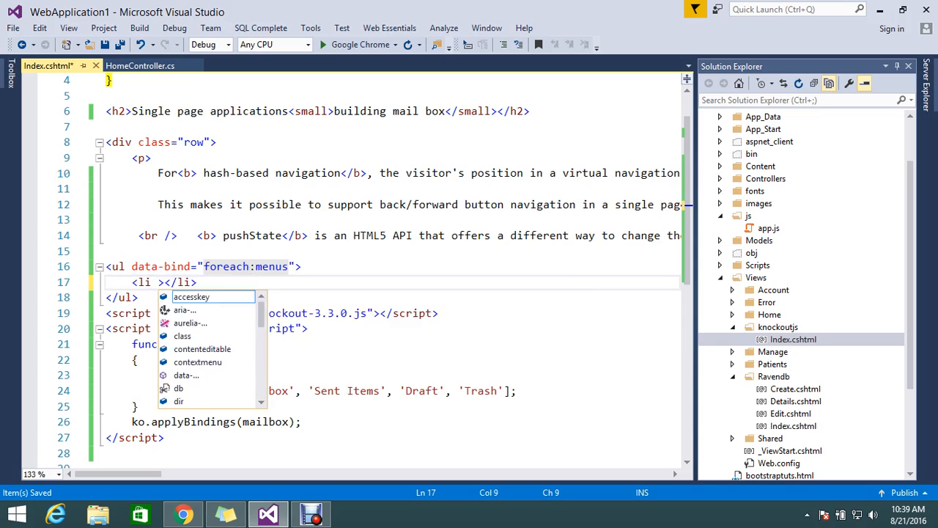
pyautogui.write('data-bind="')
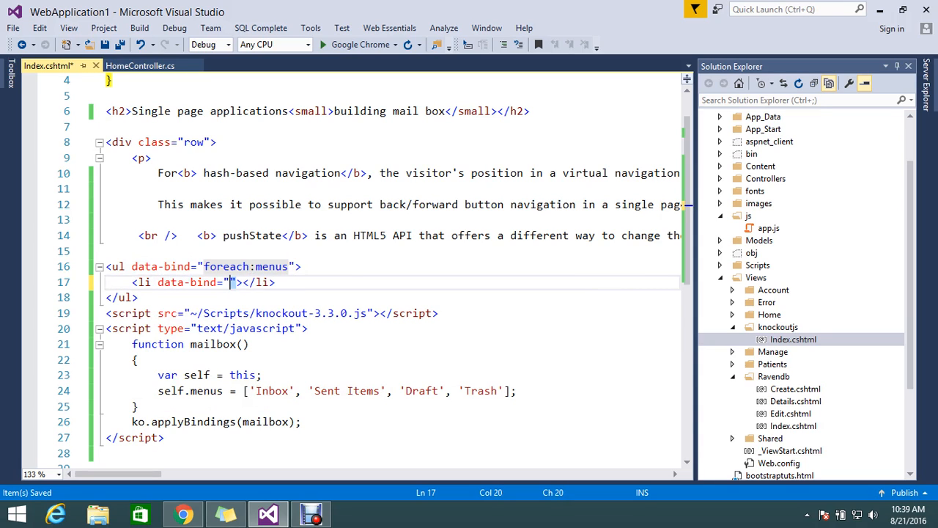
pyautogui.write('text:')
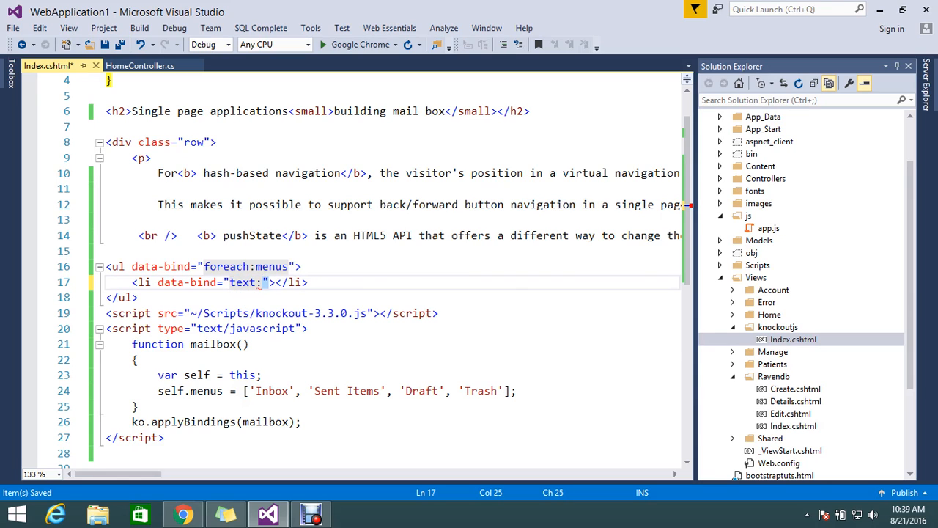
pyautogui.write('$')
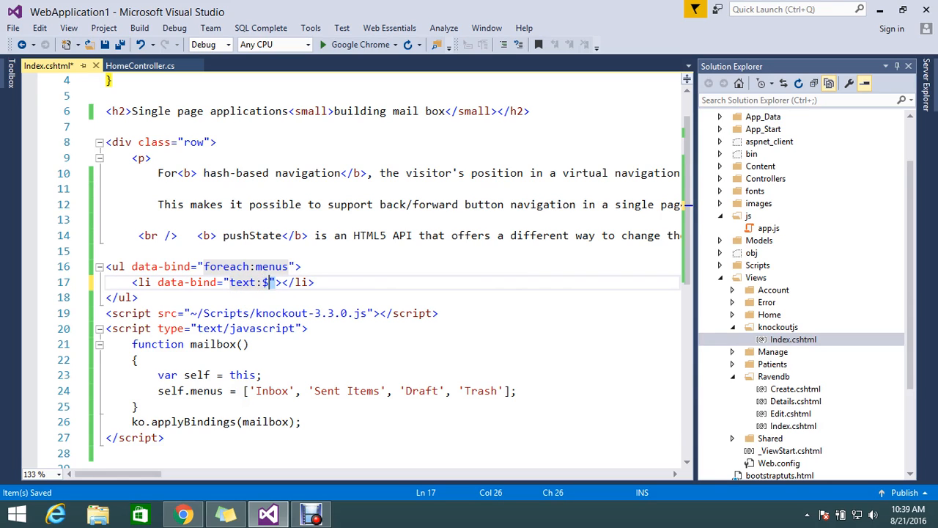
pyautogui.write('dat')
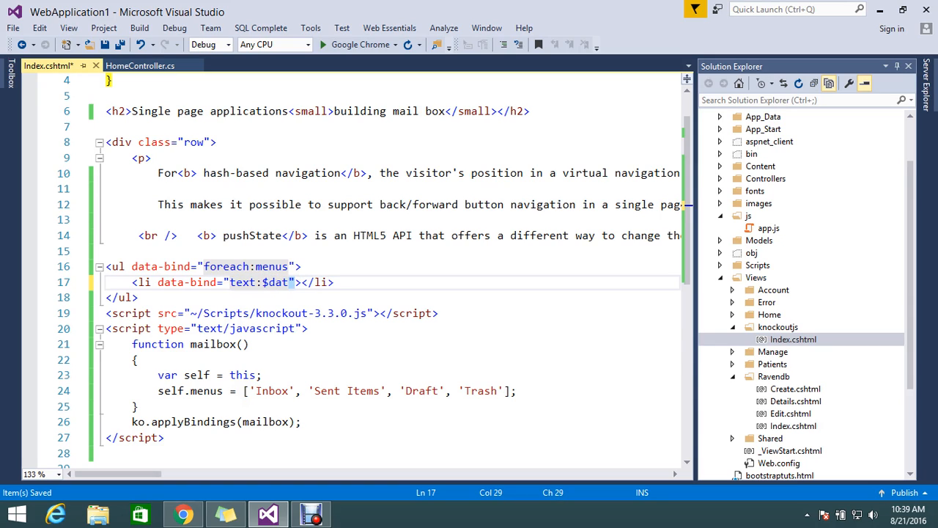
pyautogui.write('a')
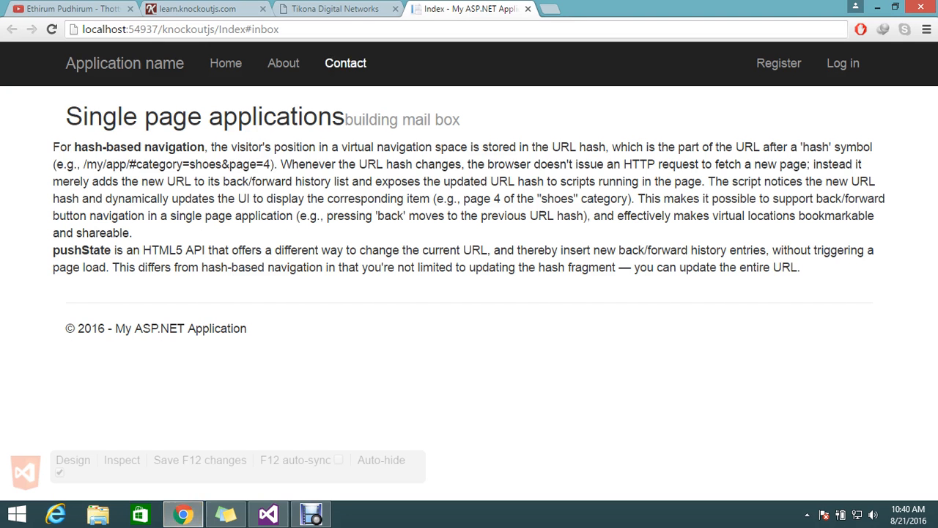
# - Reload localhost:54937/knockoutjs/Index and check the Inbox, Sent Items, Draft, Trash list
pyautogui.click(179, 30)
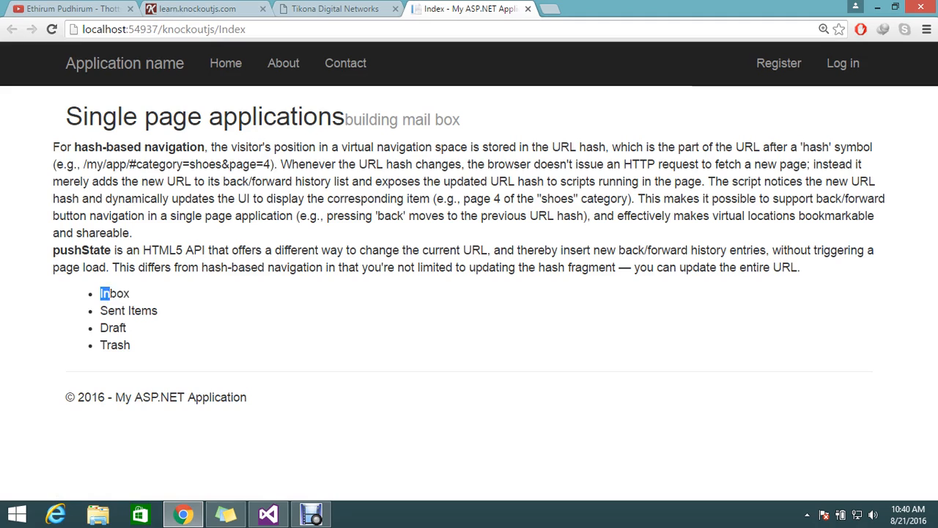
pyautogui.doubleClick(114, 293)
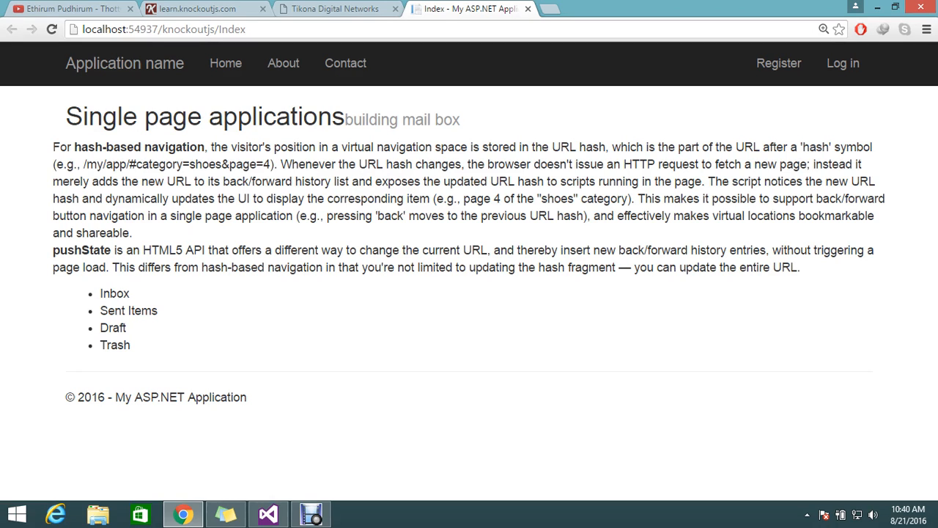
pyautogui.click(267, 513)
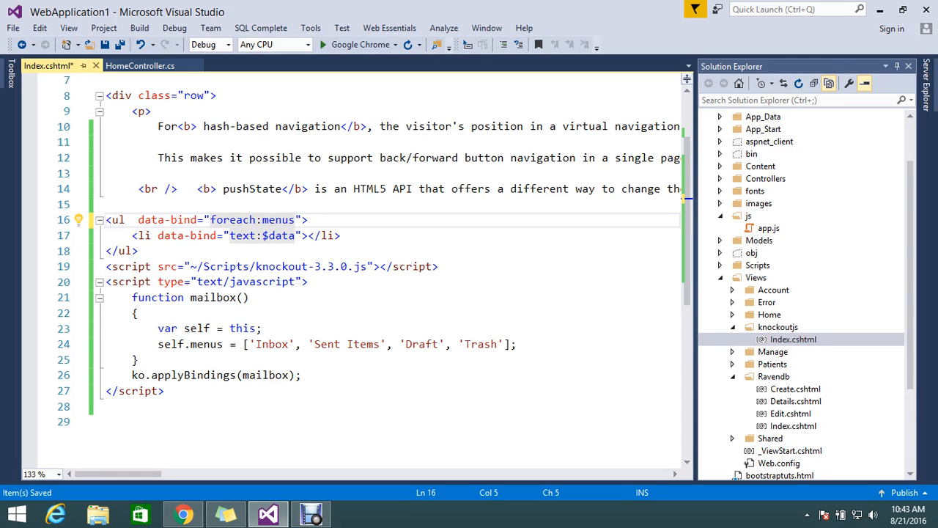
# - Below self.menus, add self.chosenId = ko.observable();
pyautogui.click(131, 219)
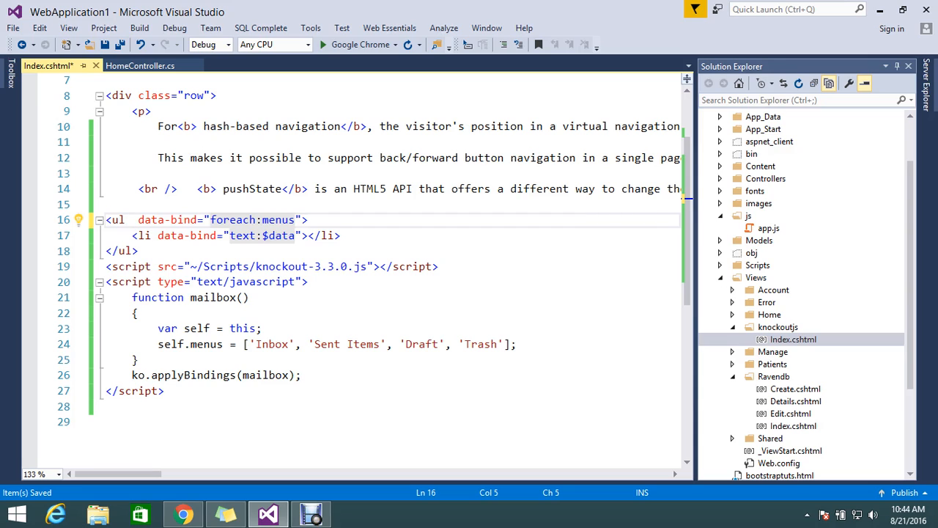
pyautogui.click(515, 343)
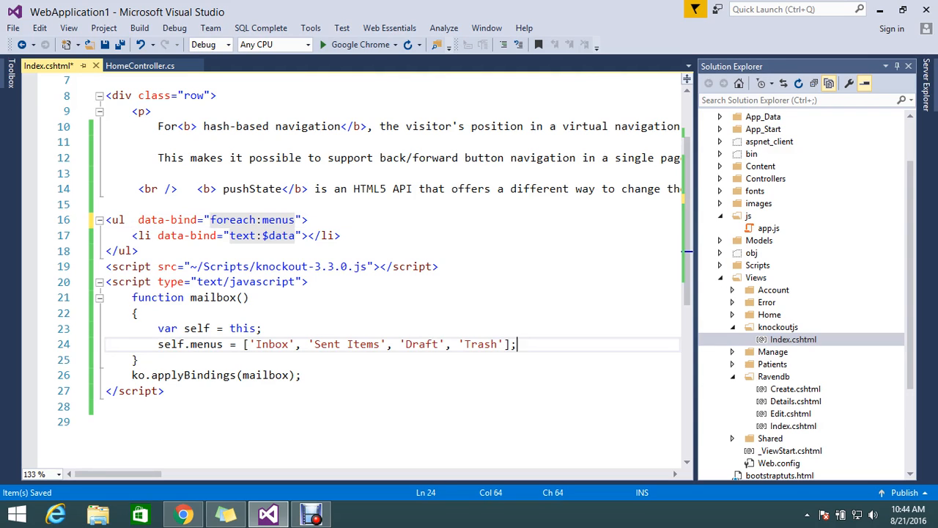
pyautogui.write('se')
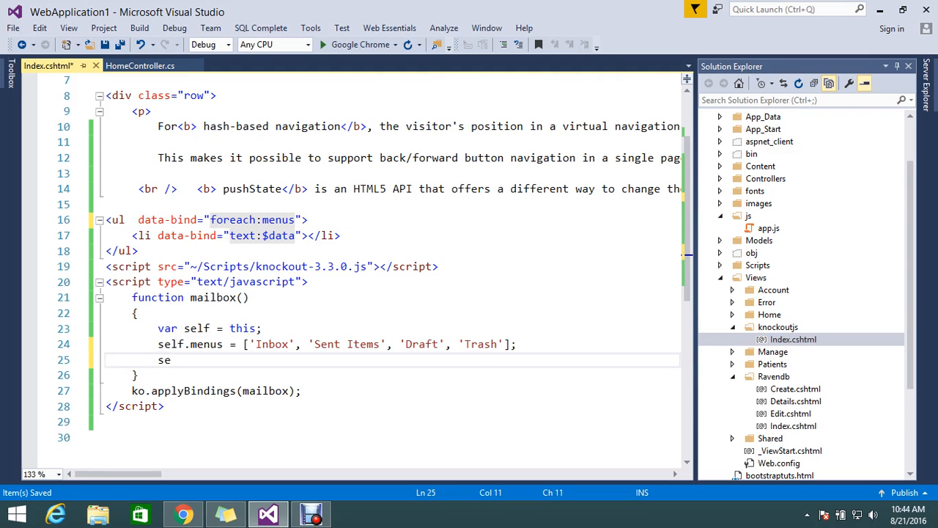
pyautogui.write('lf.')
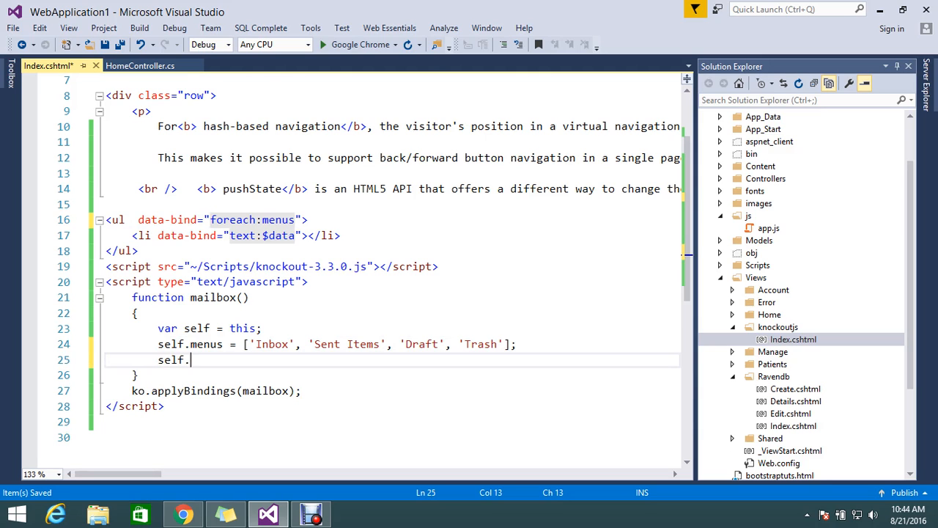
pyautogui.write('cho')
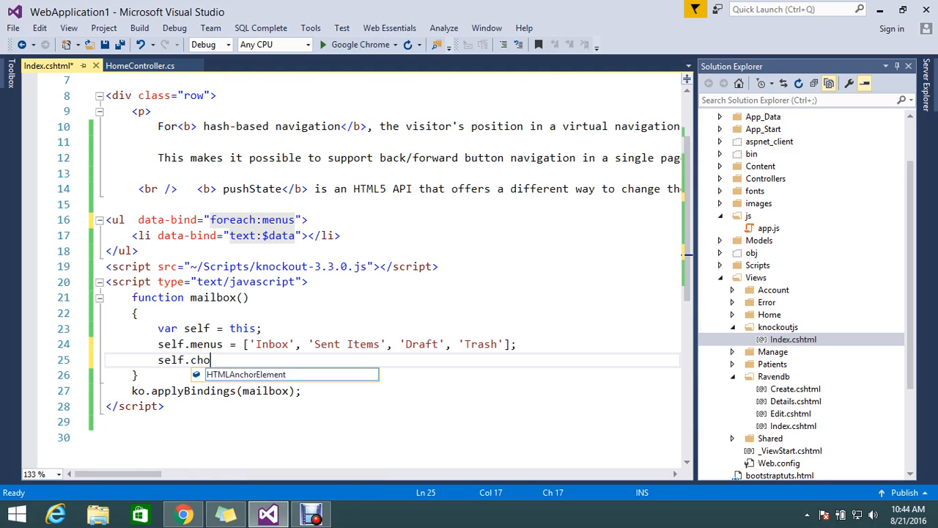
pyautogui.write('senId')
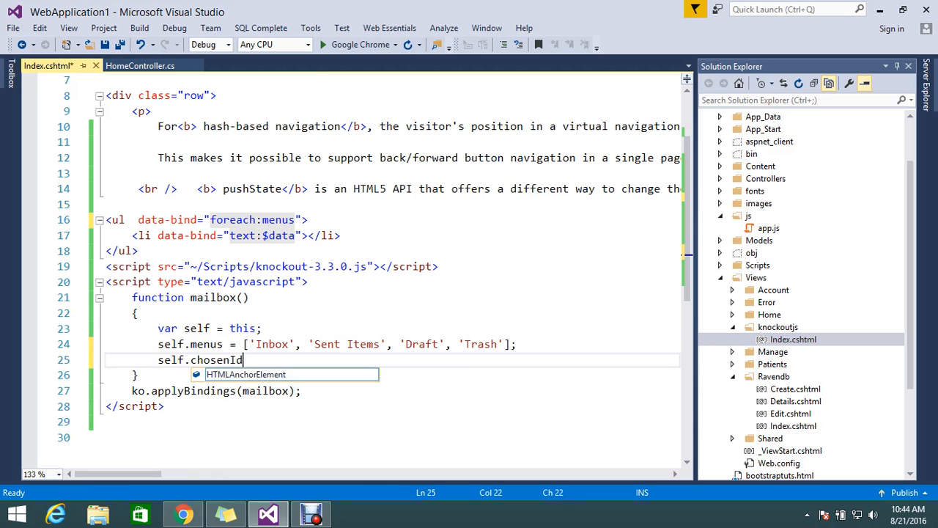
pyautogui.write('=ko')
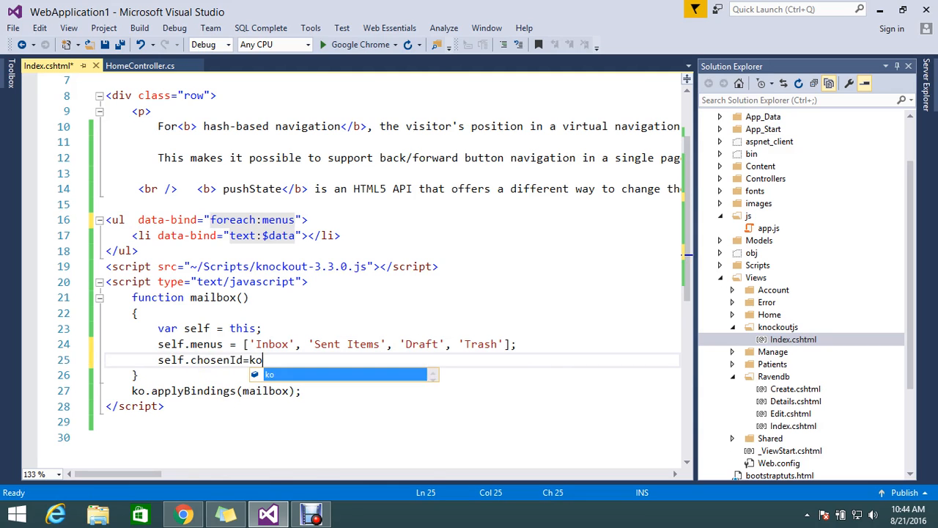
pyautogui.write('o.observable();')
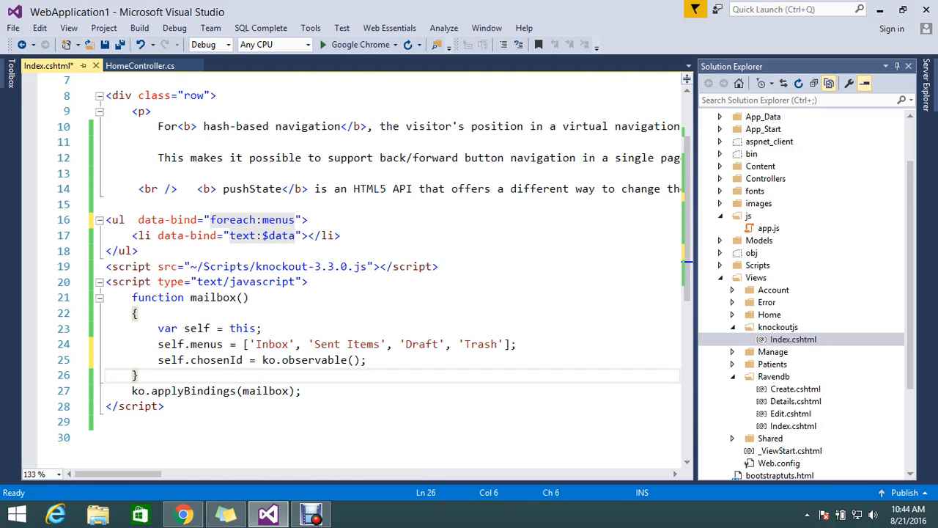
pyautogui.press('Enter')
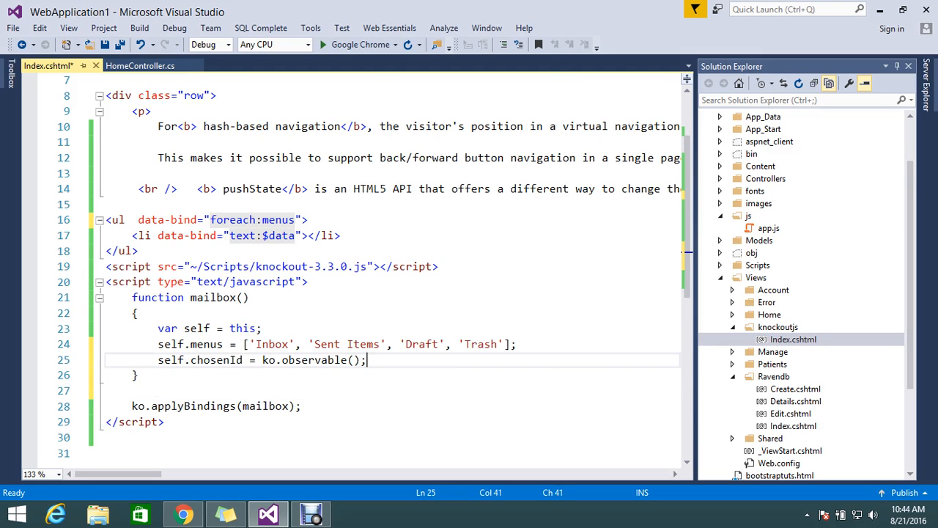
# - Add self.gotomenu = function (folder) { self.chosenId(folder) };
pyautogui.write('self.')
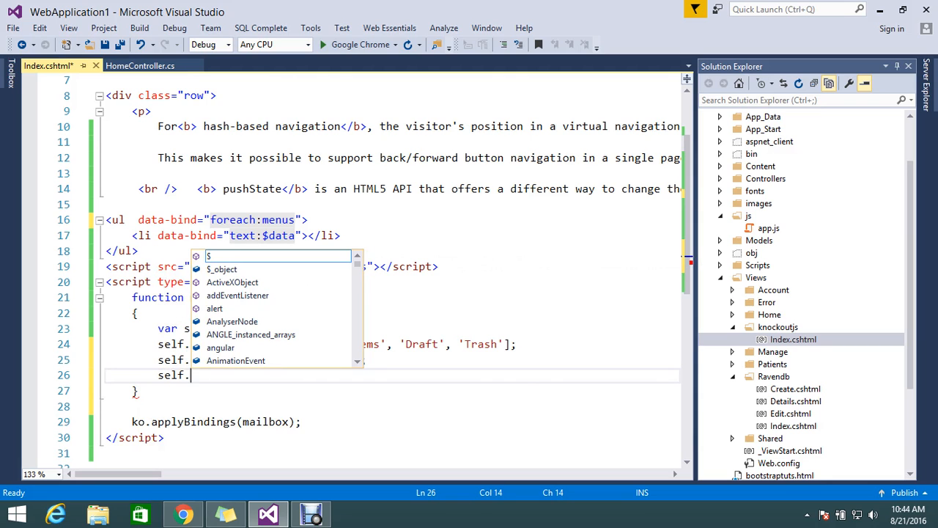
pyautogui.write('goto')
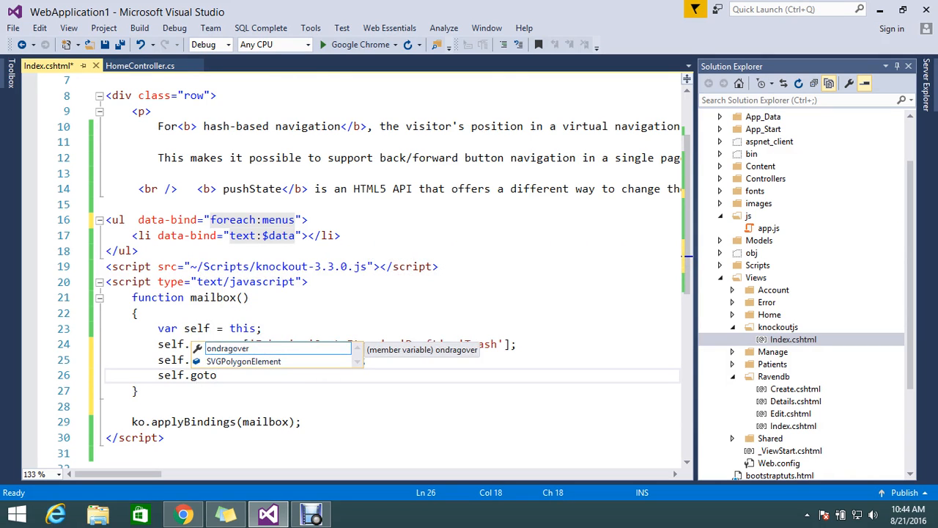
pyautogui.write('menu=function(')
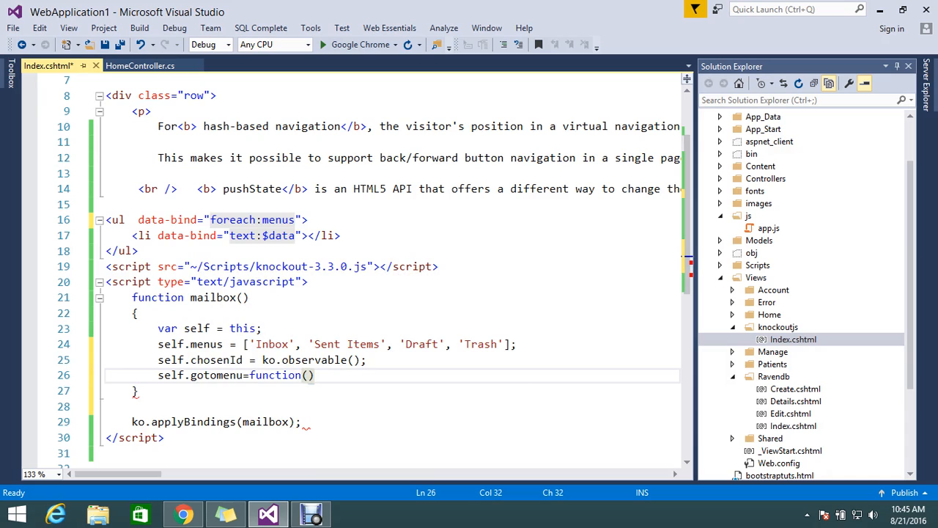
pyautogui.write('folder')
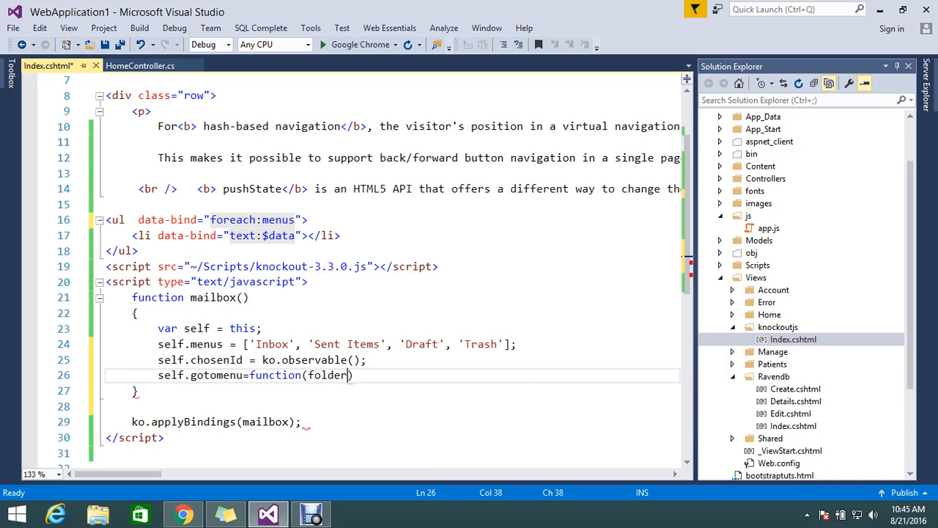
pyautogui.write('{}')
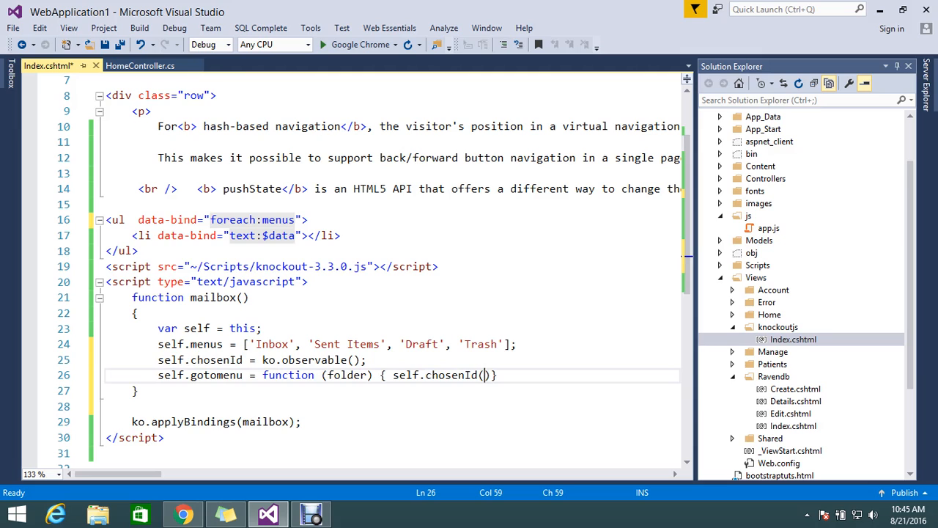
pyautogui.doubleClick(347, 375)
pyautogui.write('folder')
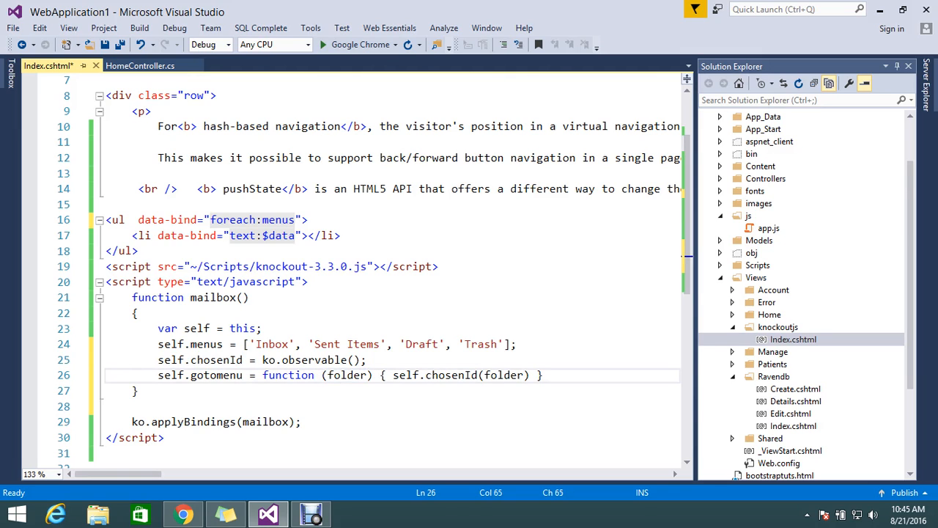
pyautogui.write(';')
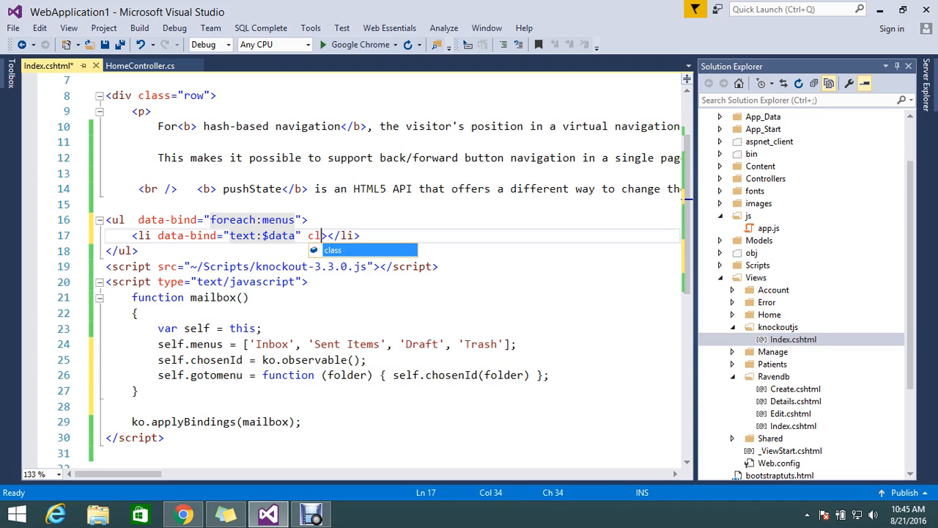
# - Replace the partial class attribute with a css binding starting with selected: after text:$data
pyautogui.press('Backspace')
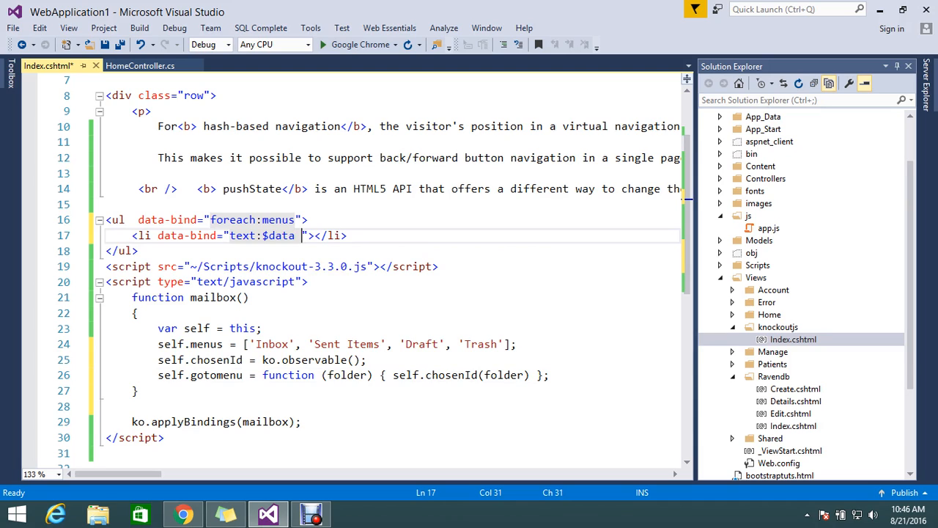
pyautogui.press('backspace')
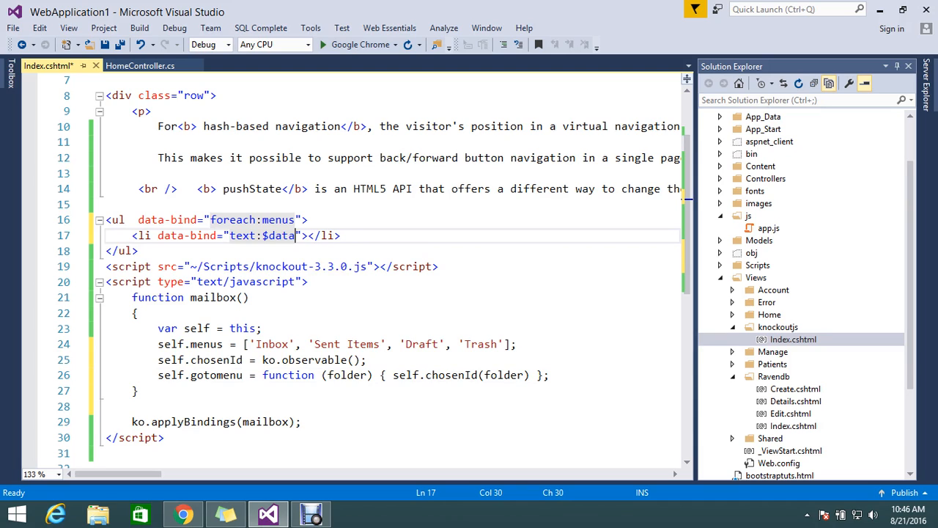
pyautogui.write(',css')
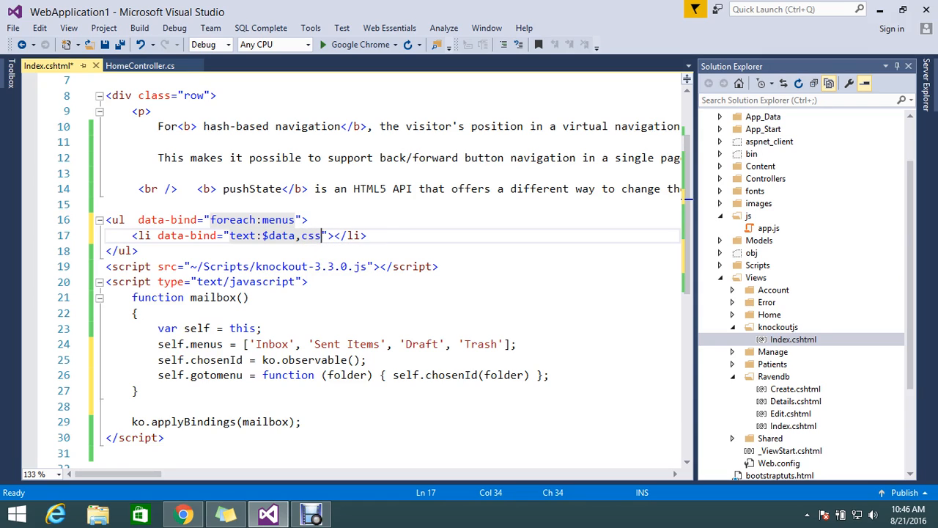
pyautogui.write(':')
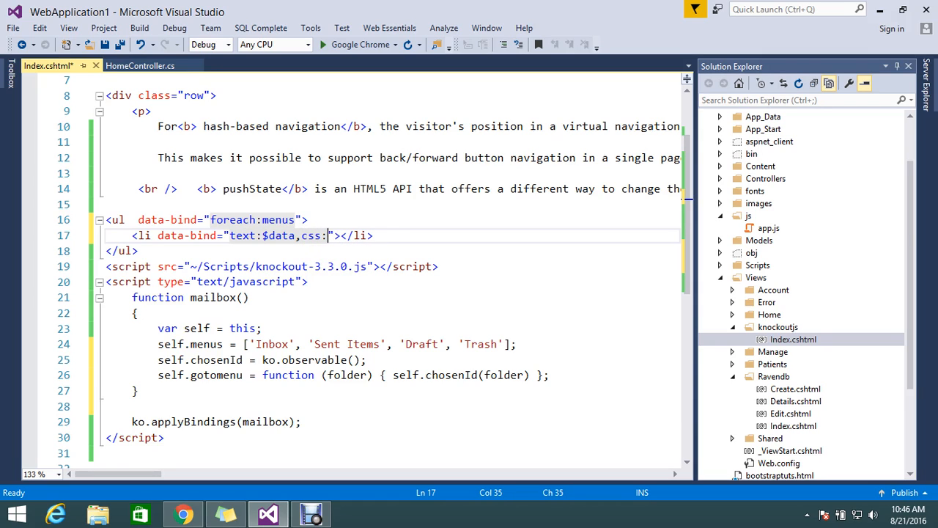
pyautogui.write('selected:')
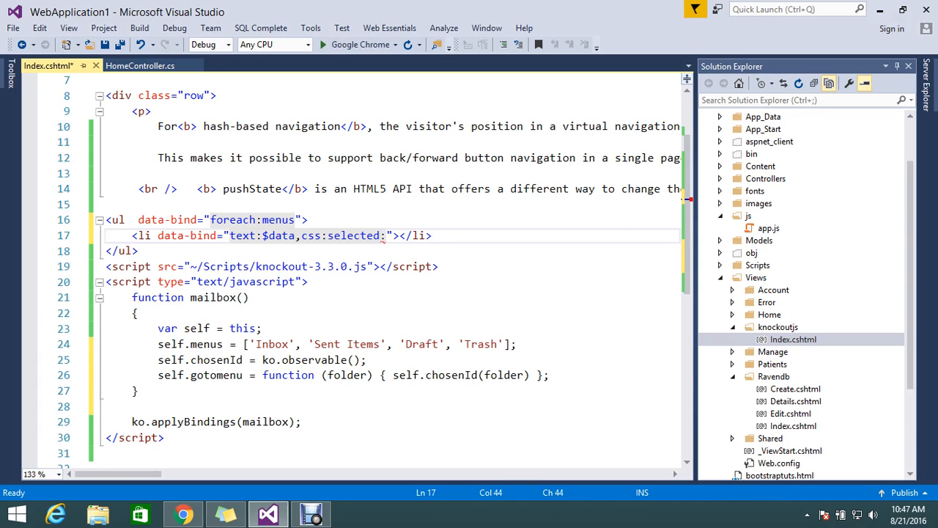
# - Complete the selected condition as $data == $root.chosenId() and wrap it in braces
pyautogui.click(262, 235)
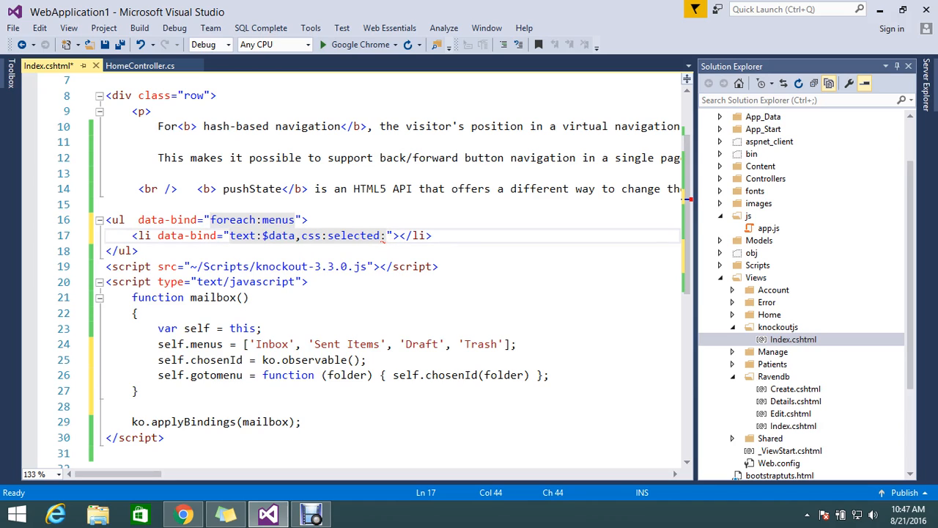
pyautogui.write('$data')
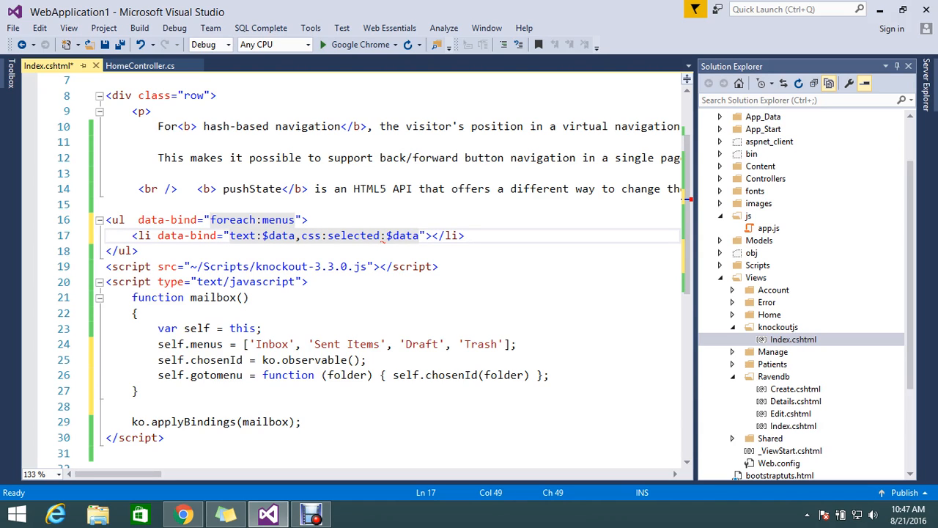
pyautogui.write('==')
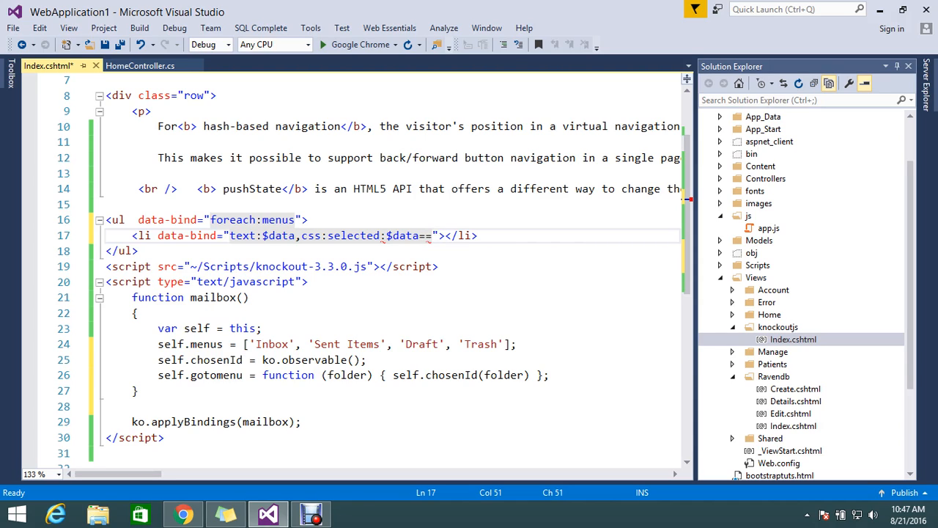
pyautogui.write('$')
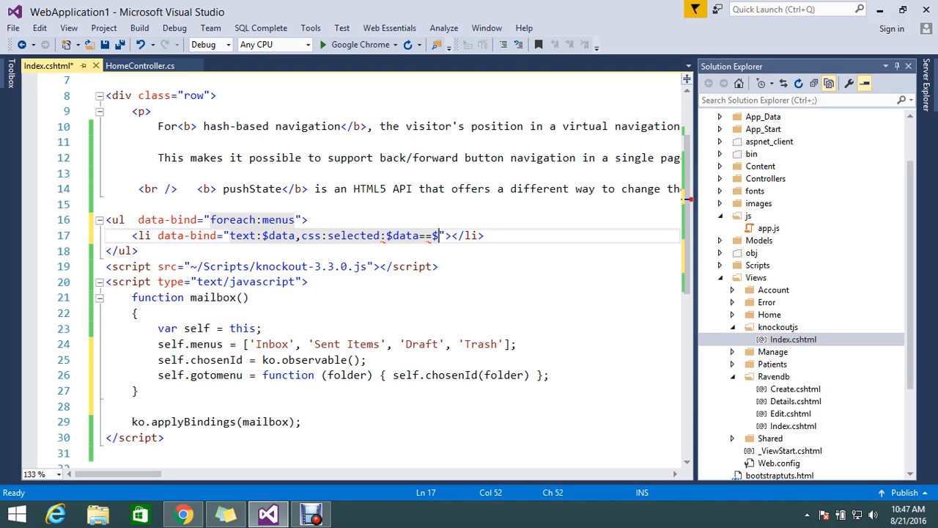
pyautogui.write('root')
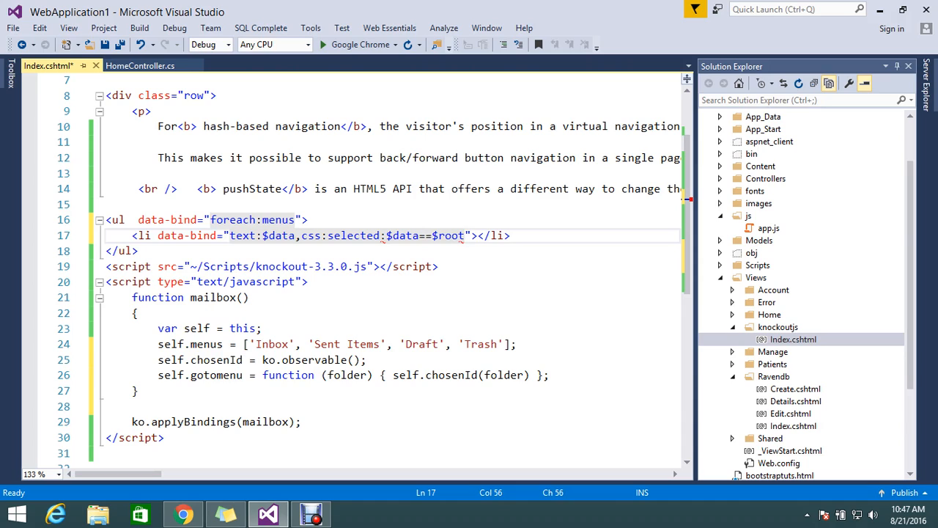
pyautogui.write('.')
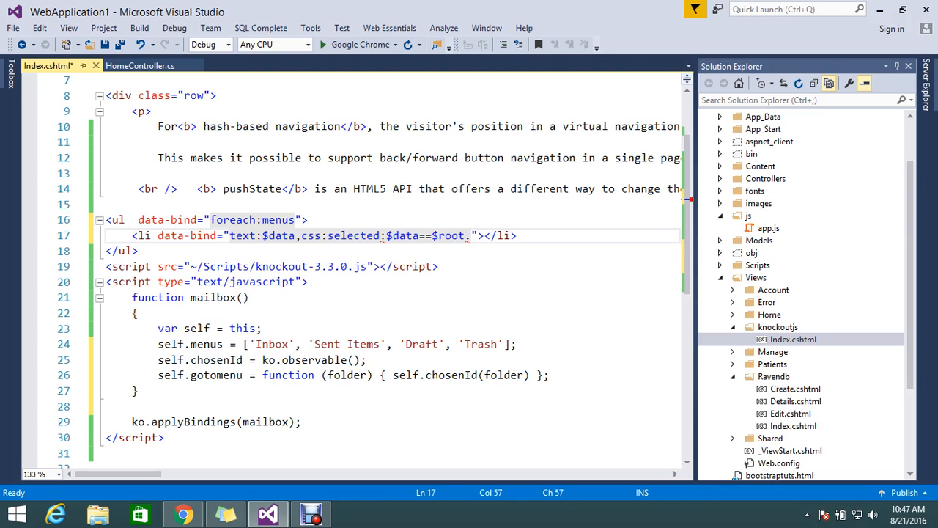
pyautogui.write('()')
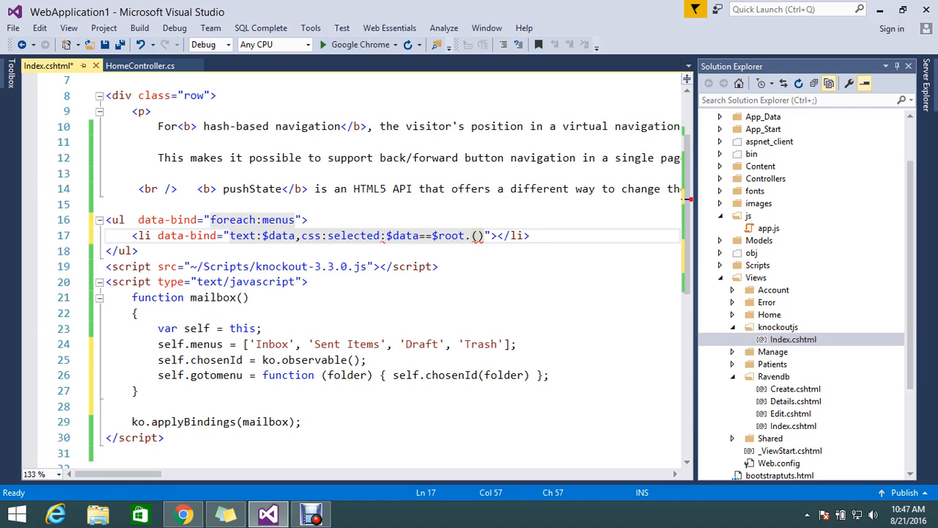
pyautogui.write('chosenId')
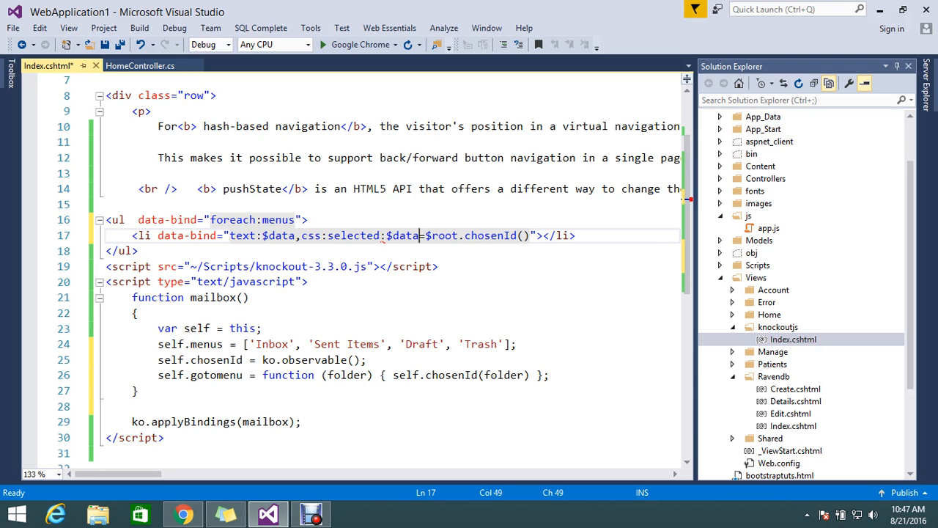
pyautogui.moveTo(249, 266)
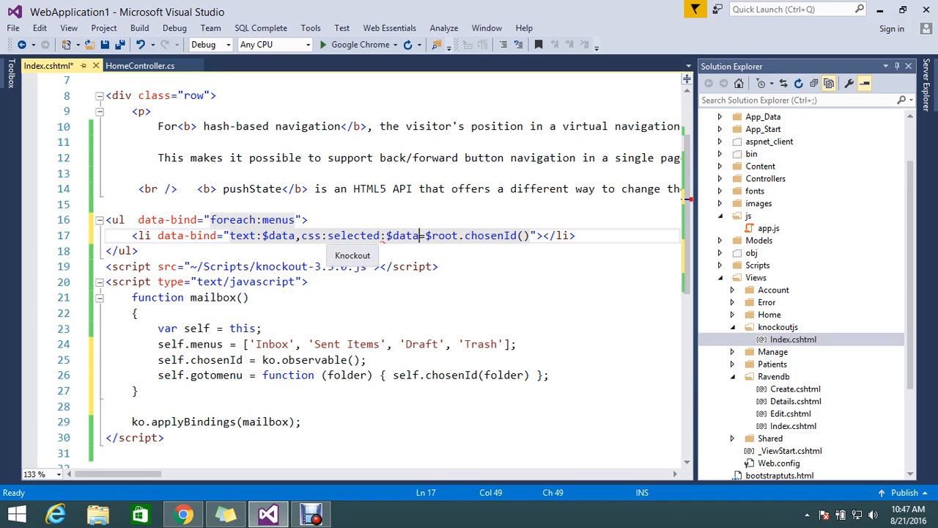
pyautogui.click(388, 235)
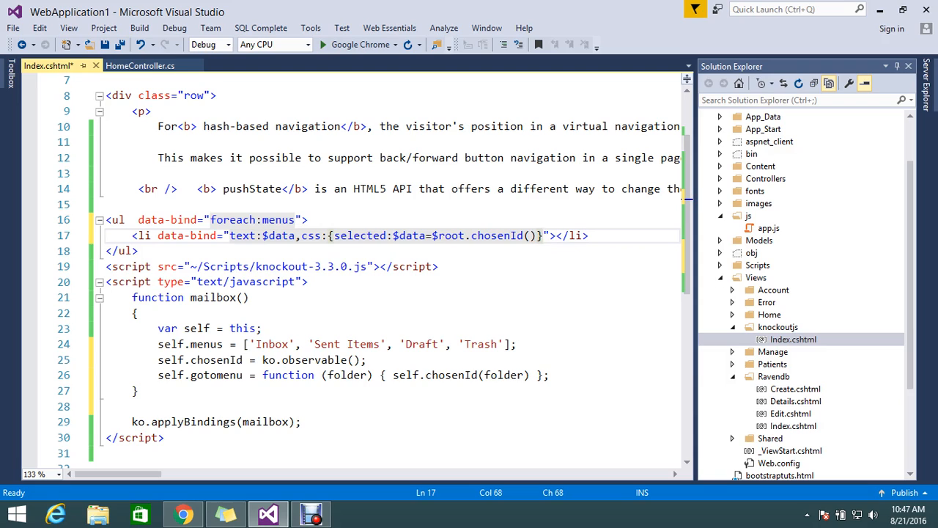
# - Add click:$root.gotomenu to the li data-bind, save, and run the page
pyautogui.write(',')
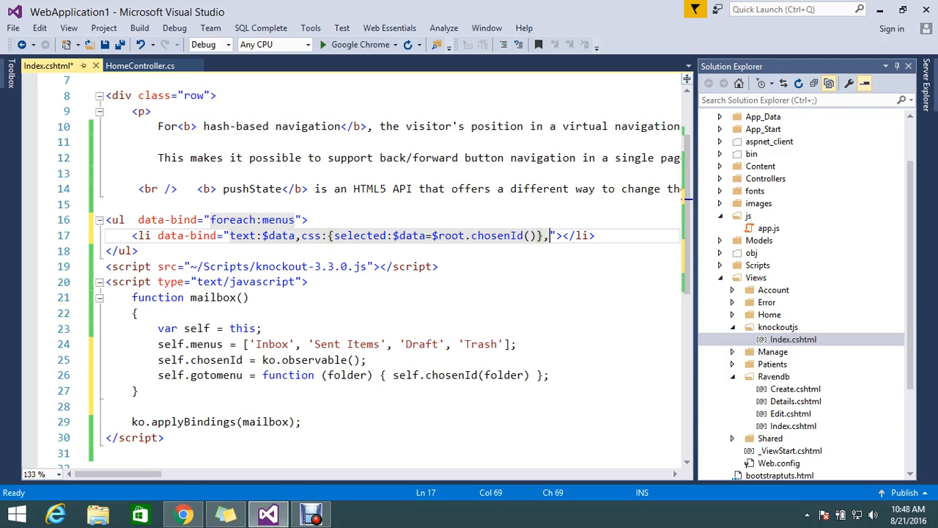
pyautogui.write('click:')
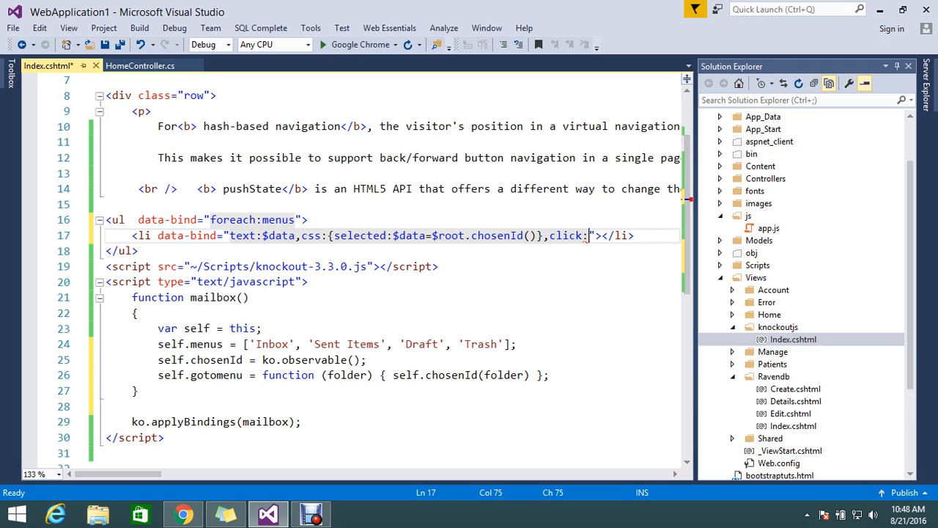
pyautogui.write('$')
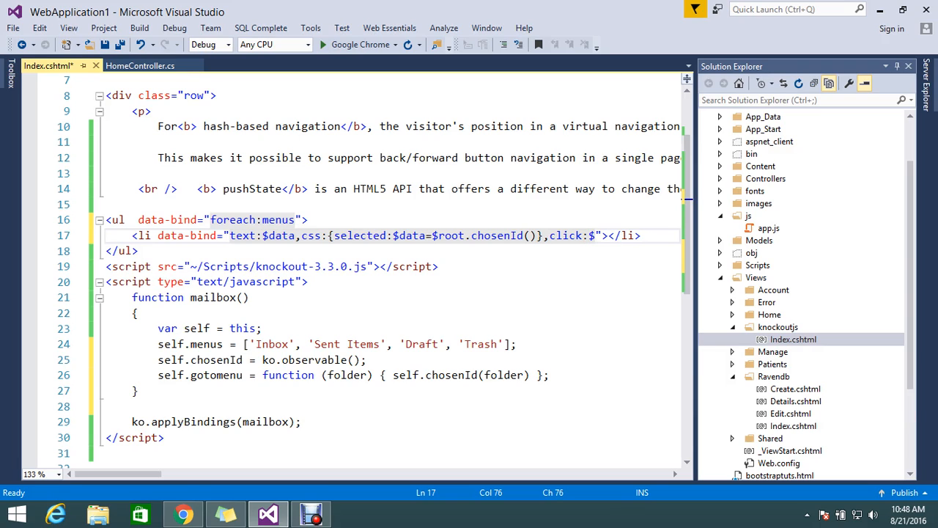
pyautogui.write('root')
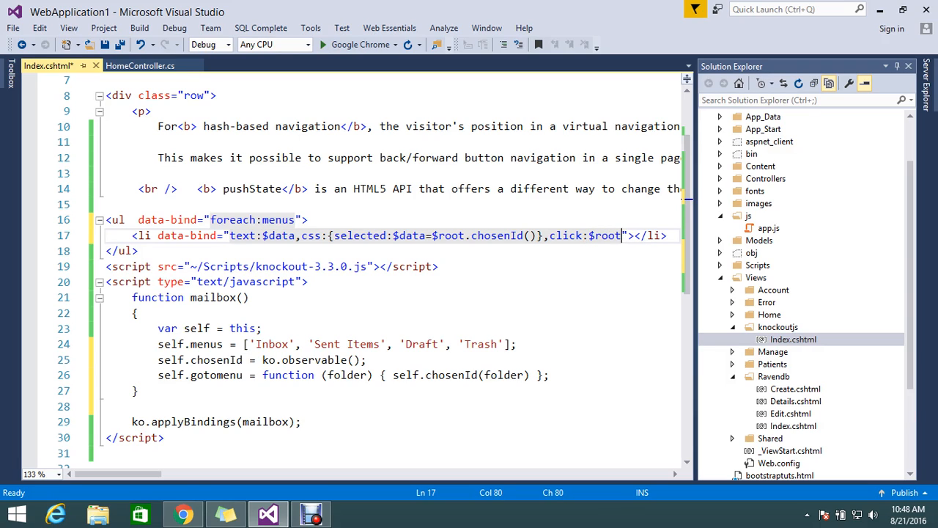
pyautogui.write('.gotomenu')
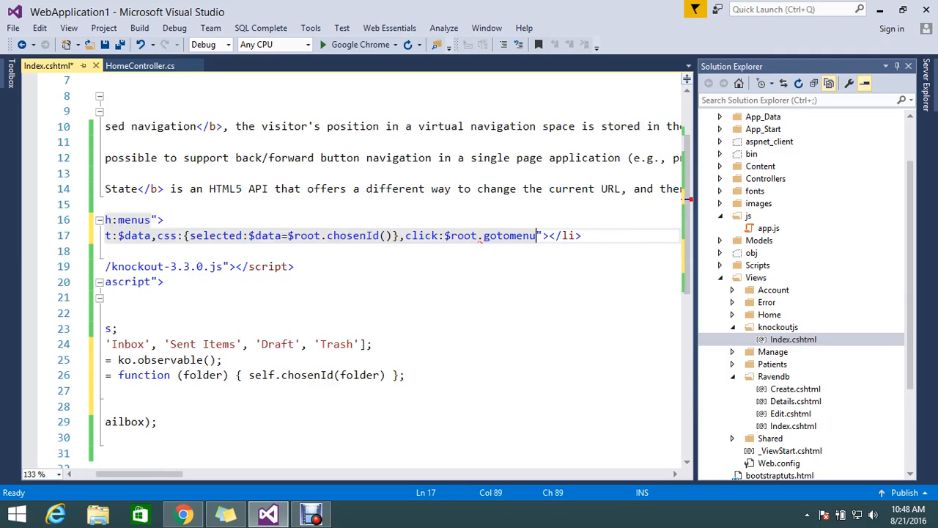
pyautogui.write('(')
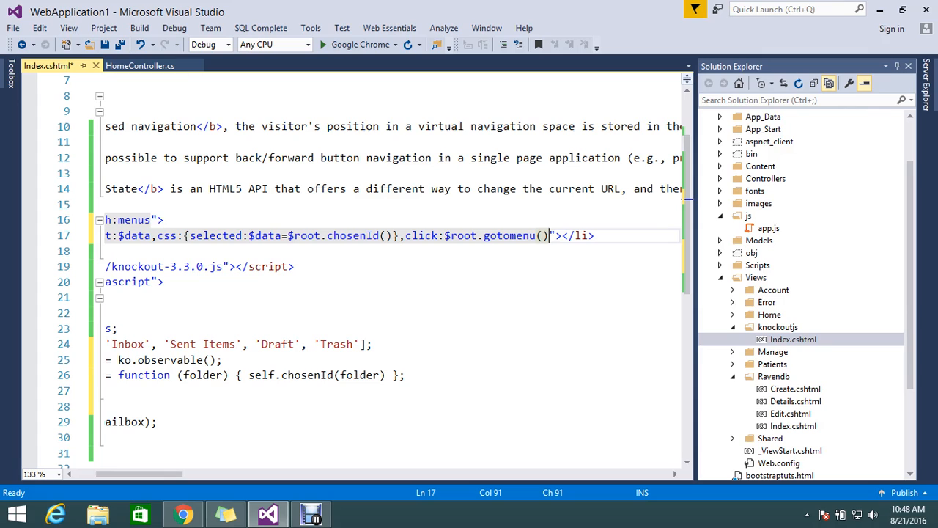
pyautogui.moveTo(546, 235)
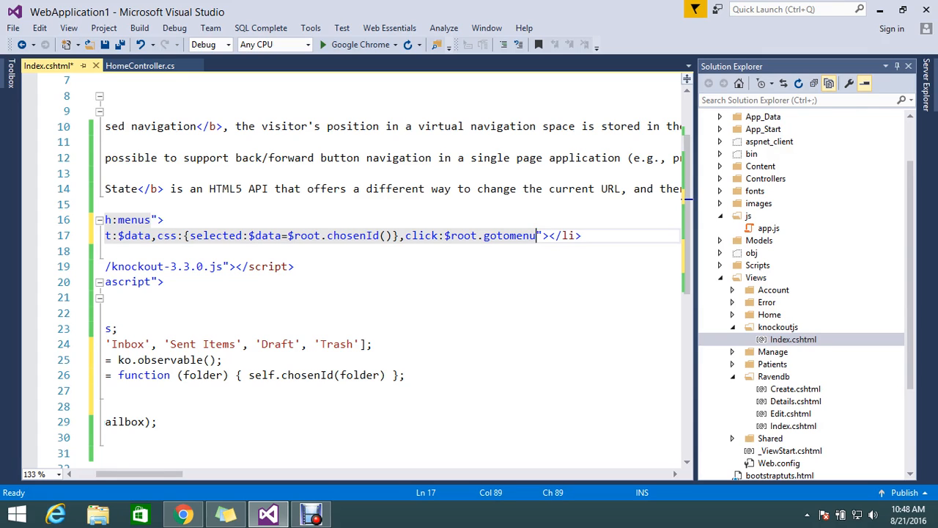
pyautogui.press('ctrl+s')
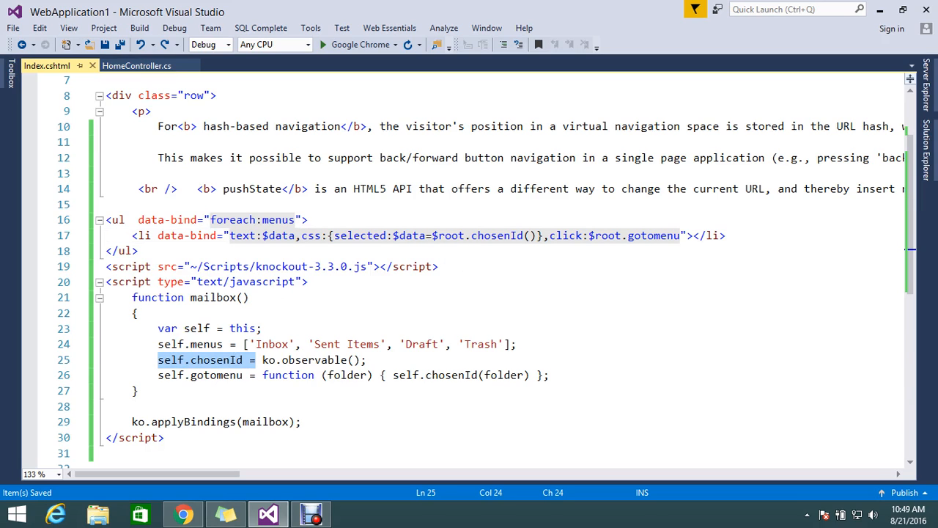
pyautogui.click(441, 236)
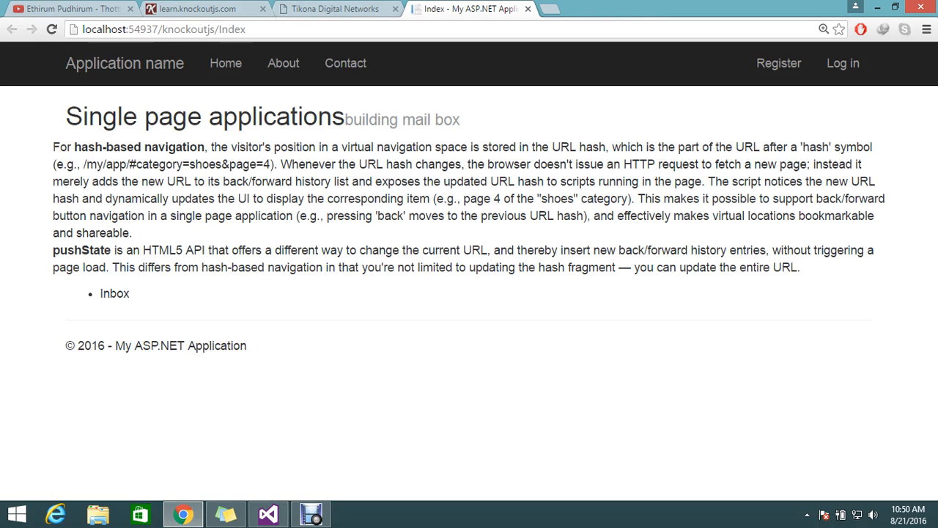
pyautogui.click(267, 513)
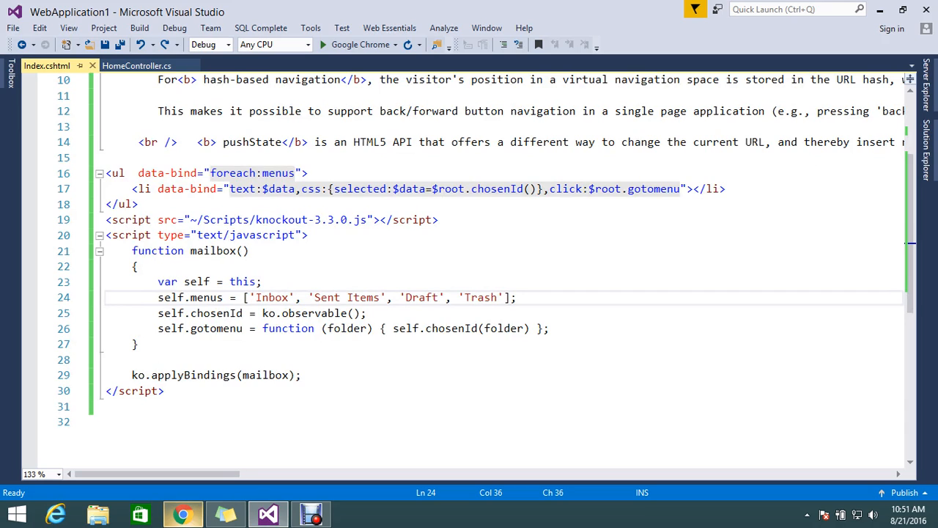
pyautogui.click(183, 513)
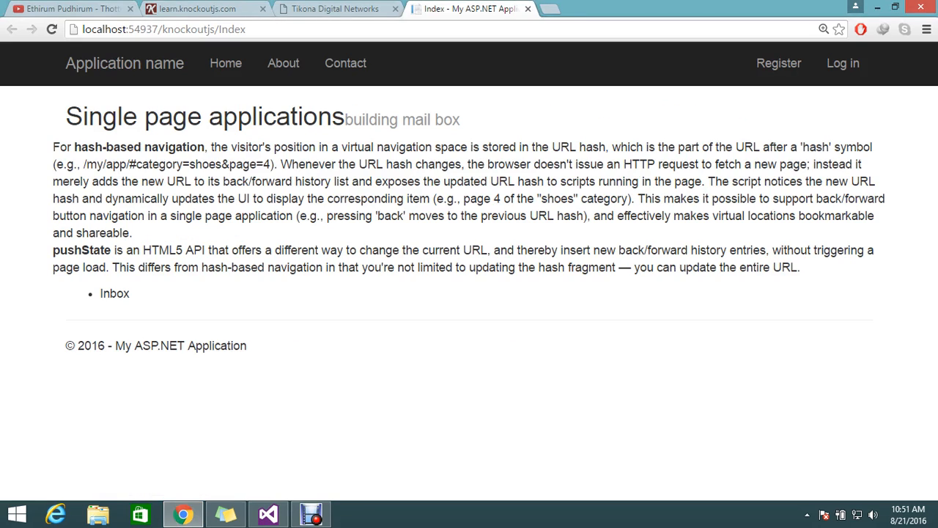